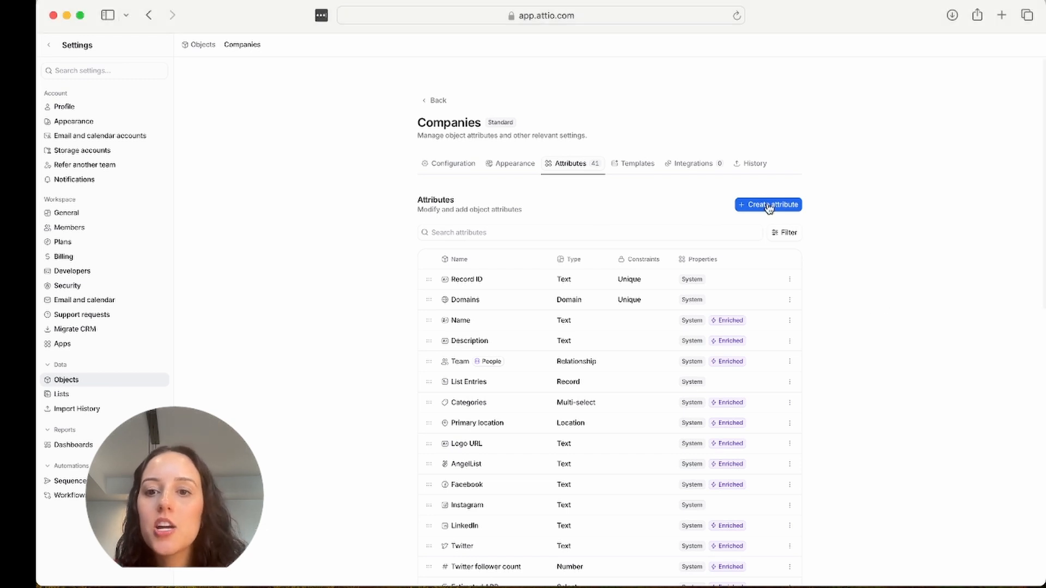
Create Companies text attribute 'Annual Revenue' with AI guidance to find recent fiscal-year revenue estimates
click(767, 204)
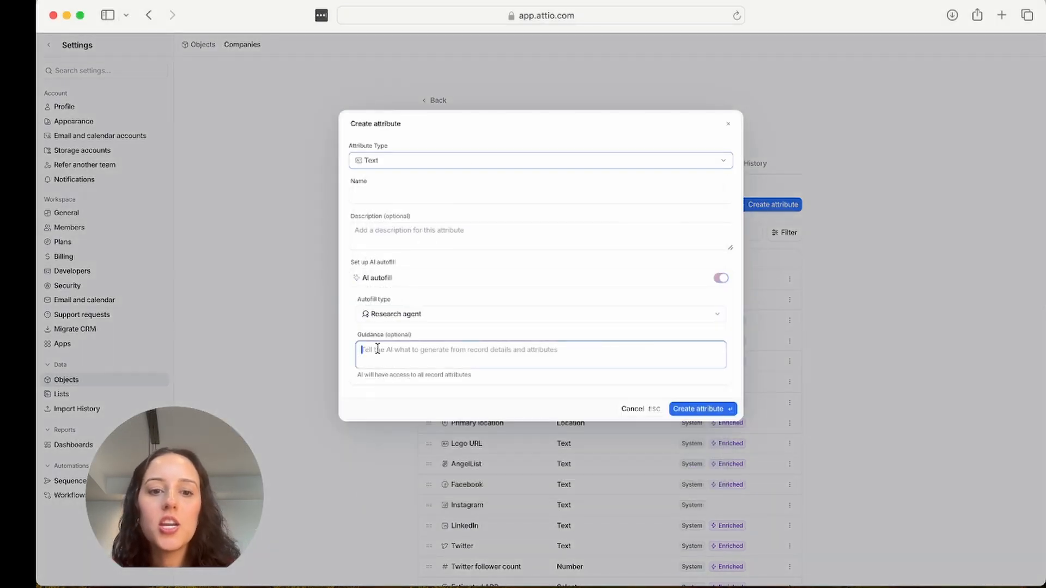
text(Find)
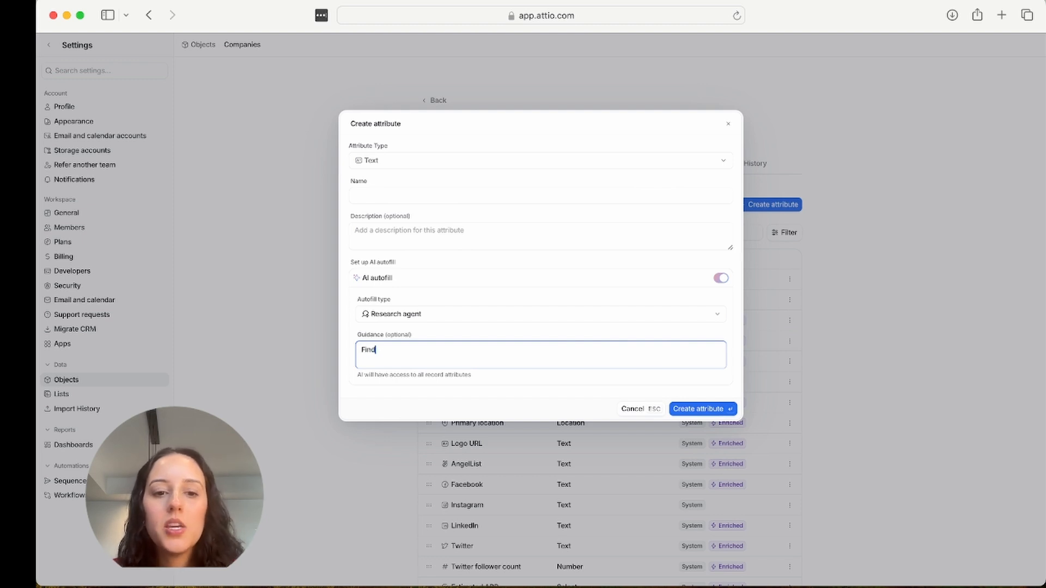
text(estimates of)
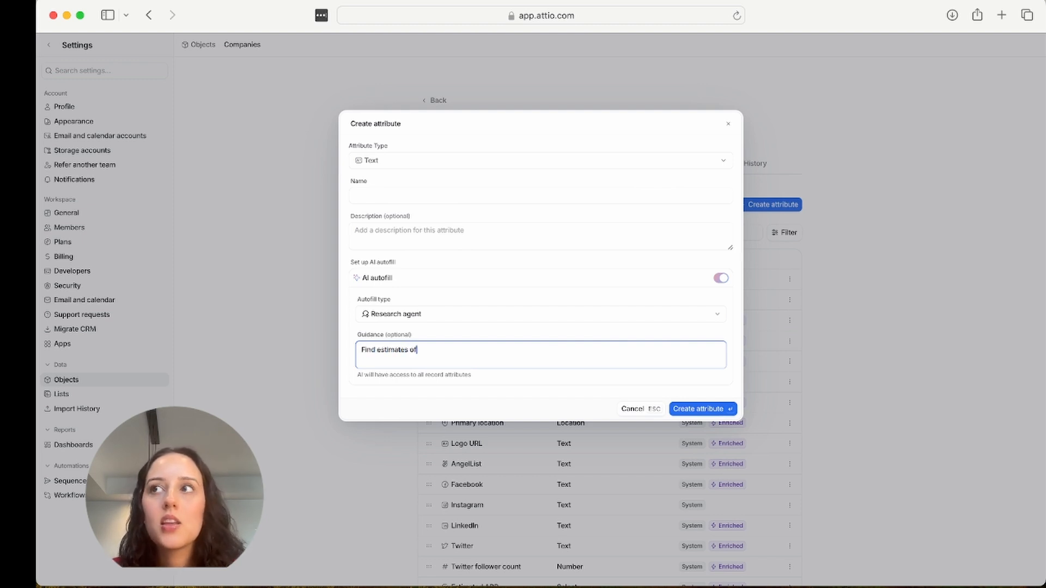
text(the company's annual revenue for the)
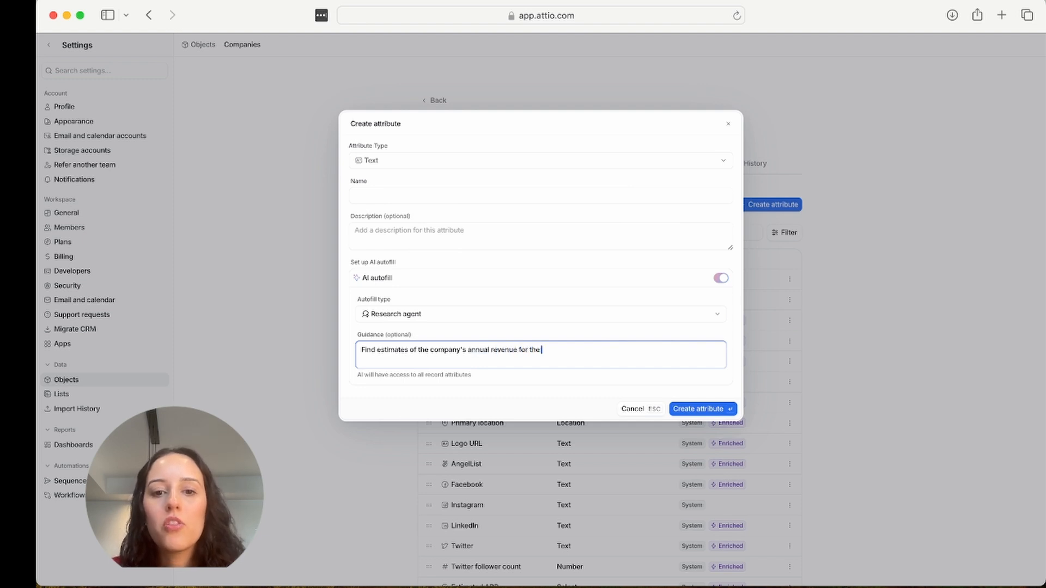
text(most recent fiscal year.)
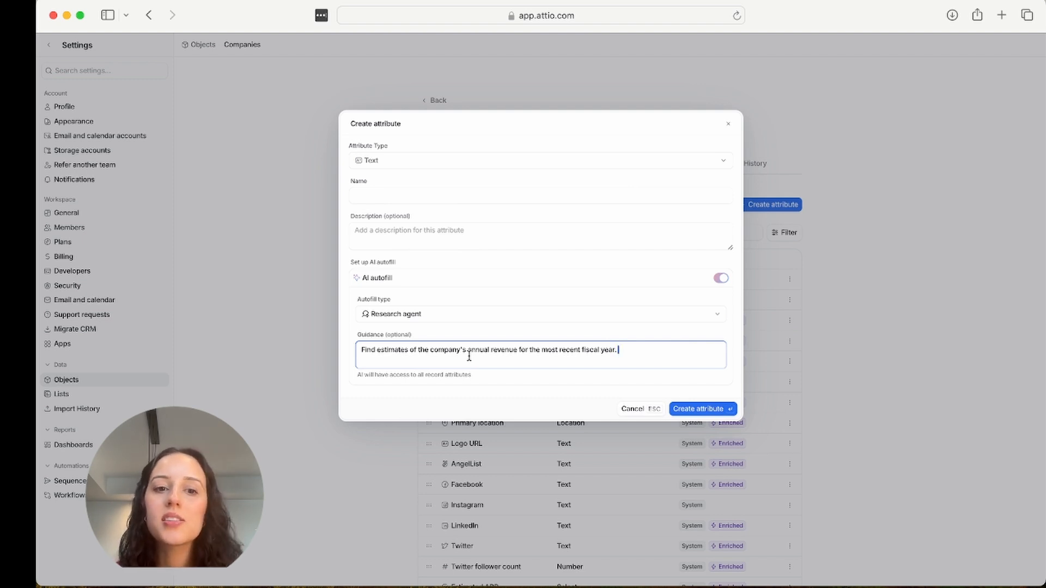
text(Annual Revenue)
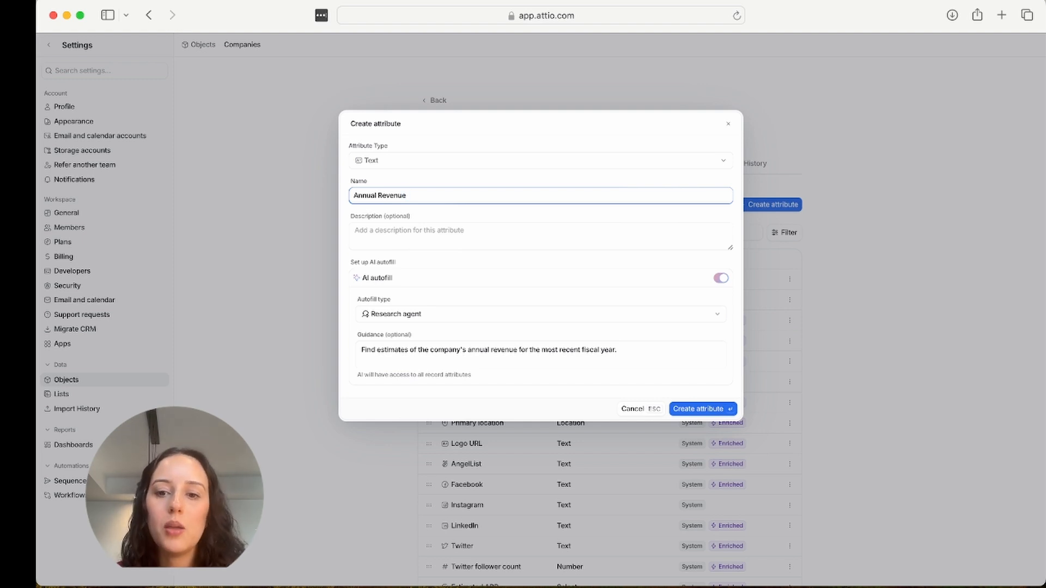
click(698, 409)
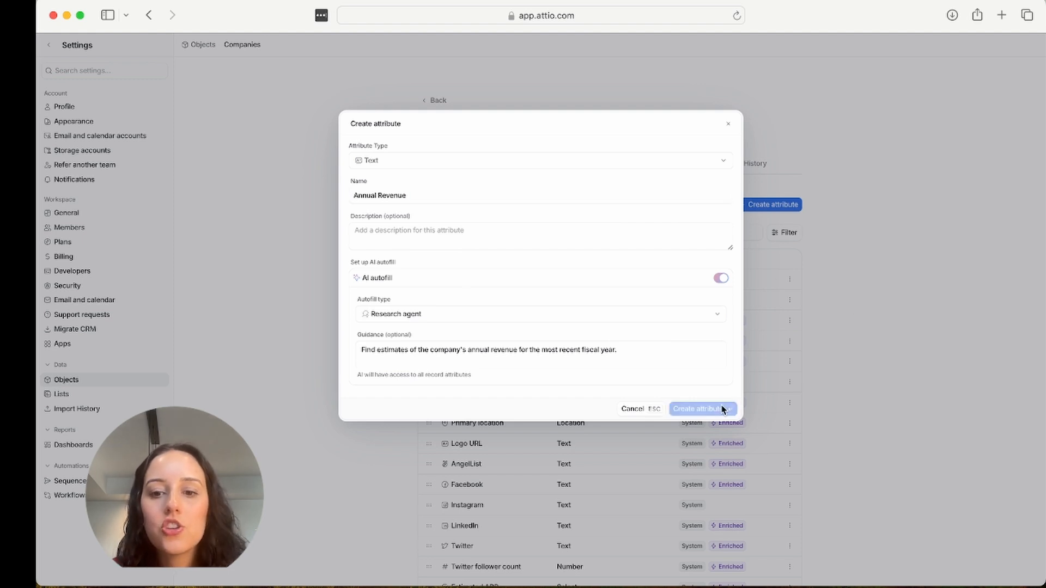
Add the Annual Revenue column to Companies and have AI recalculate values for all five companies
click(699, 409)
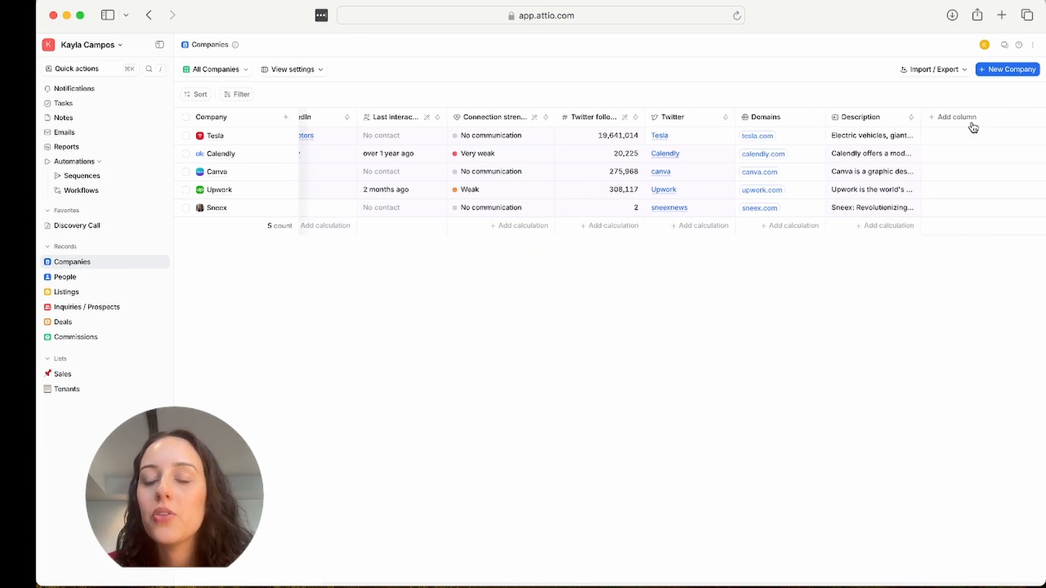
click(956, 117)
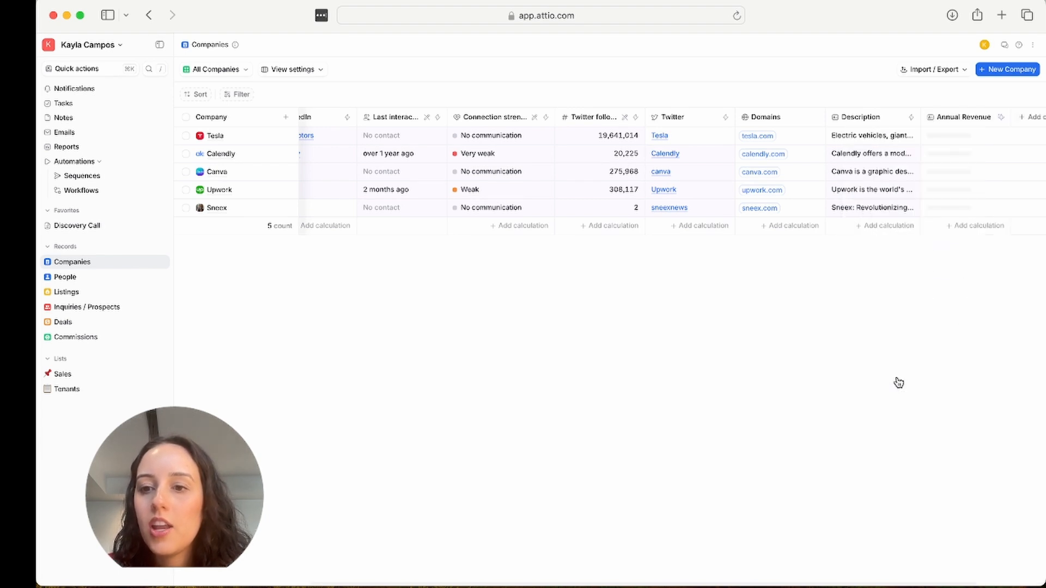
mouse_move(1002, 120)
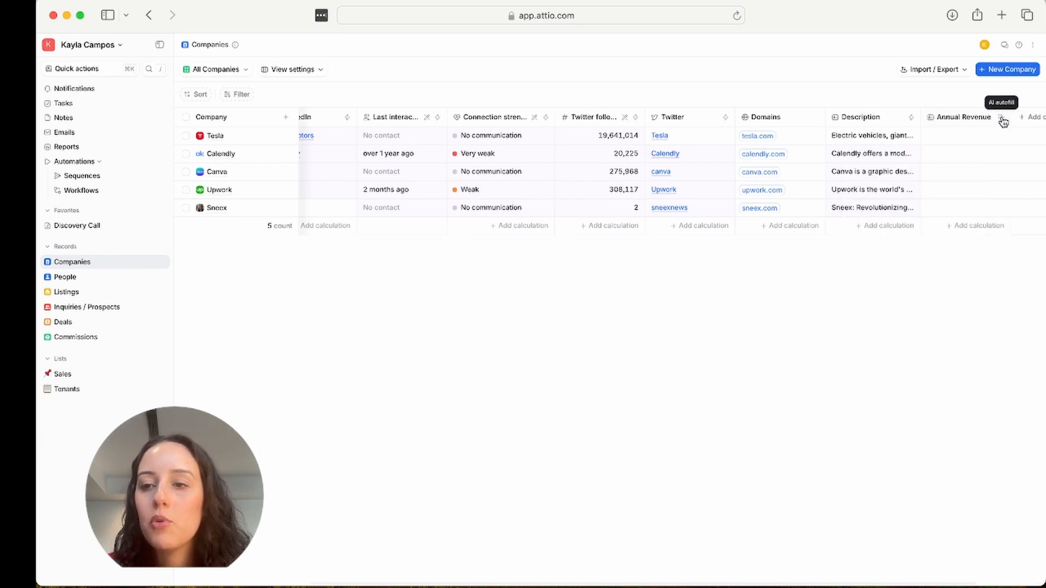
click(1002, 119)
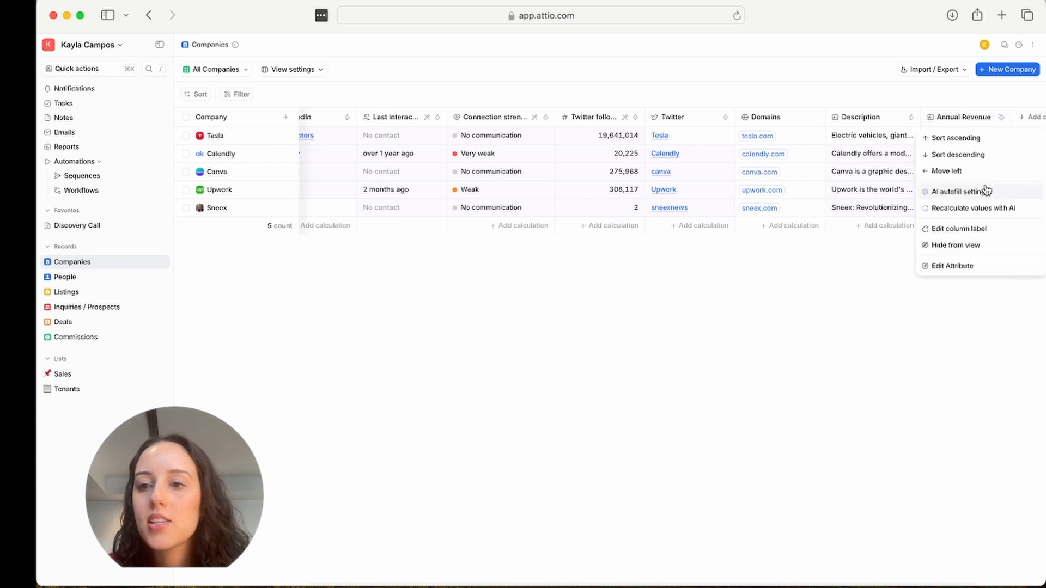
click(975, 207)
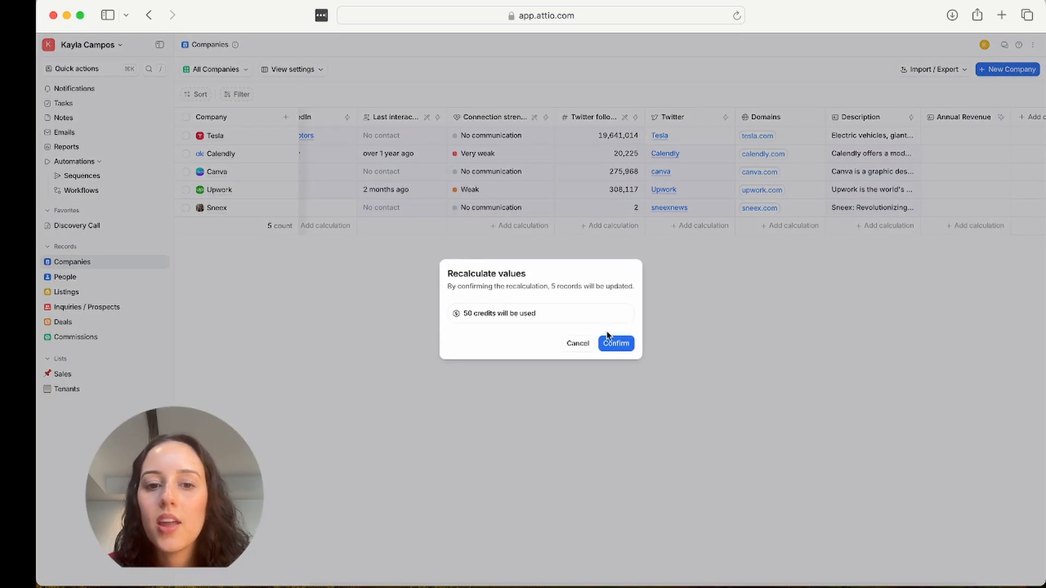
click(614, 342)
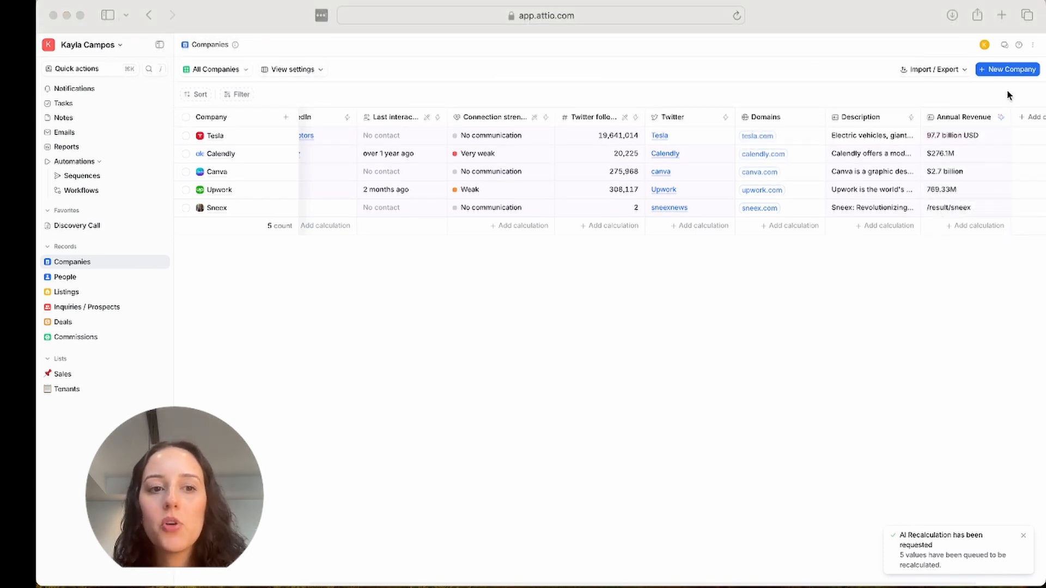
mouse_move(948, 216)
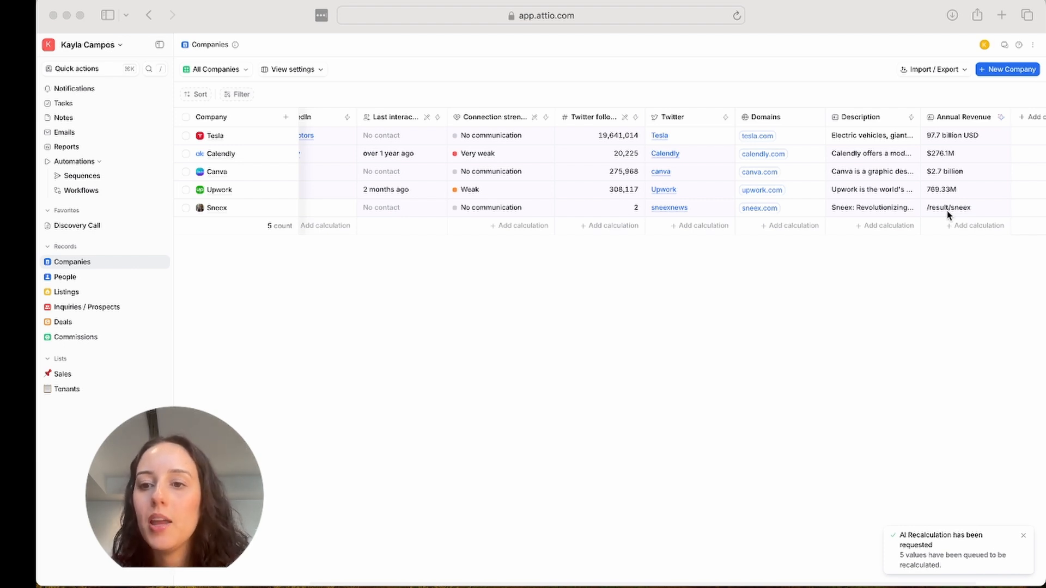
mouse_move(943, 157)
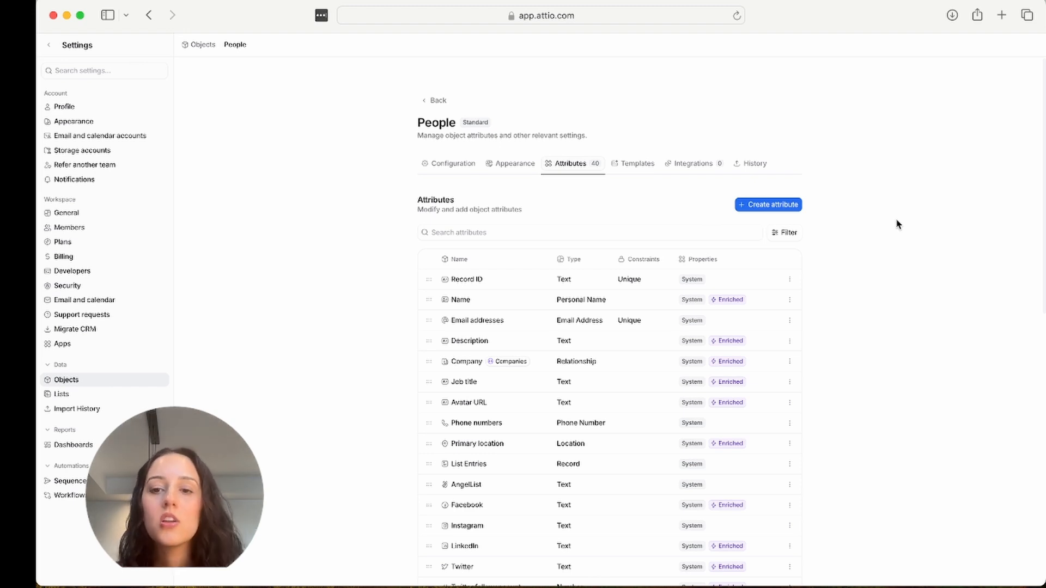
Draft multi-select 'Department' with options Marketing, Operations, Tech, Finance and Sales
click(768, 204)
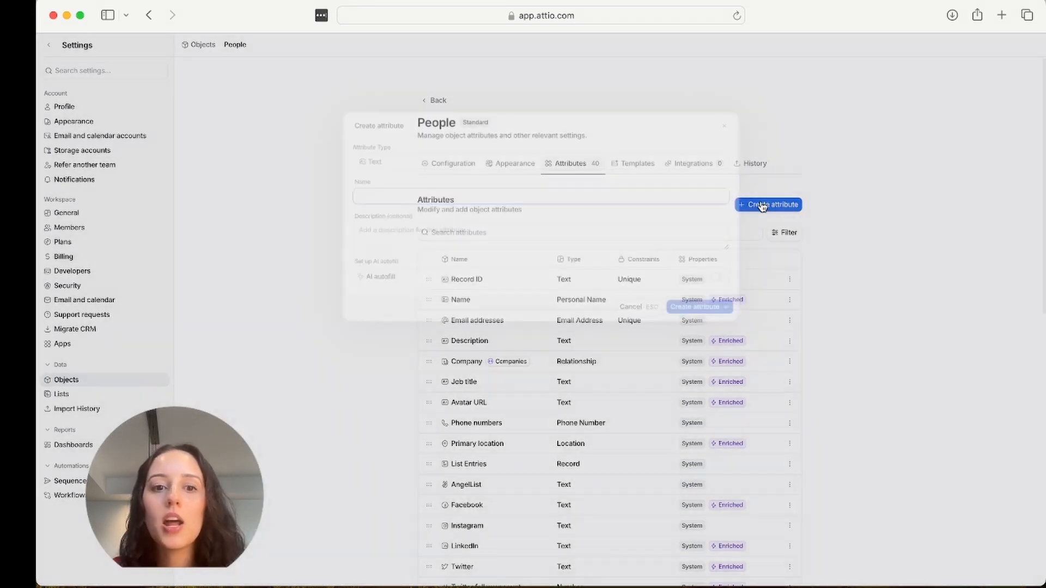
click(768, 205)
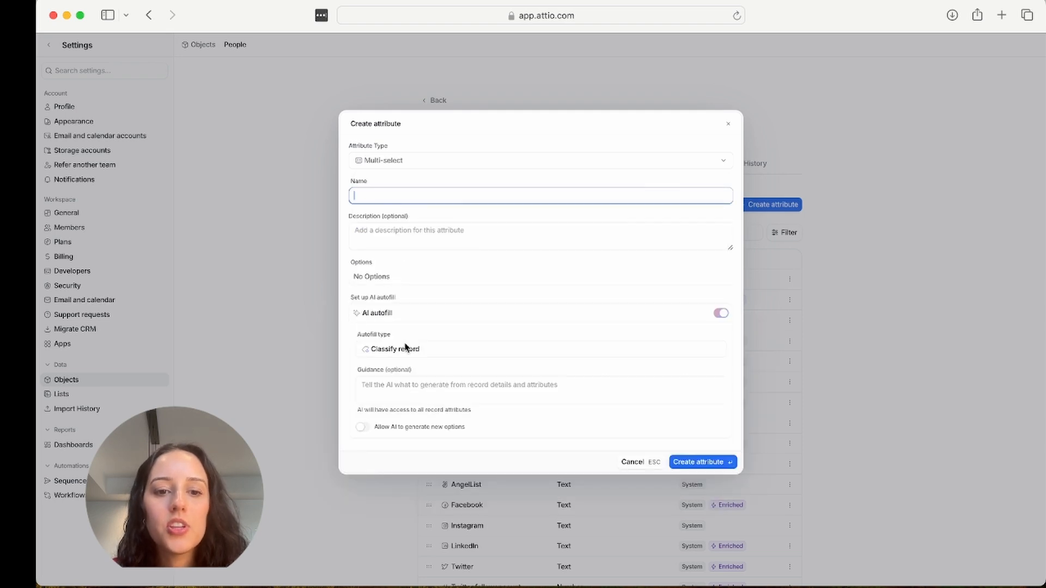
text(Department)
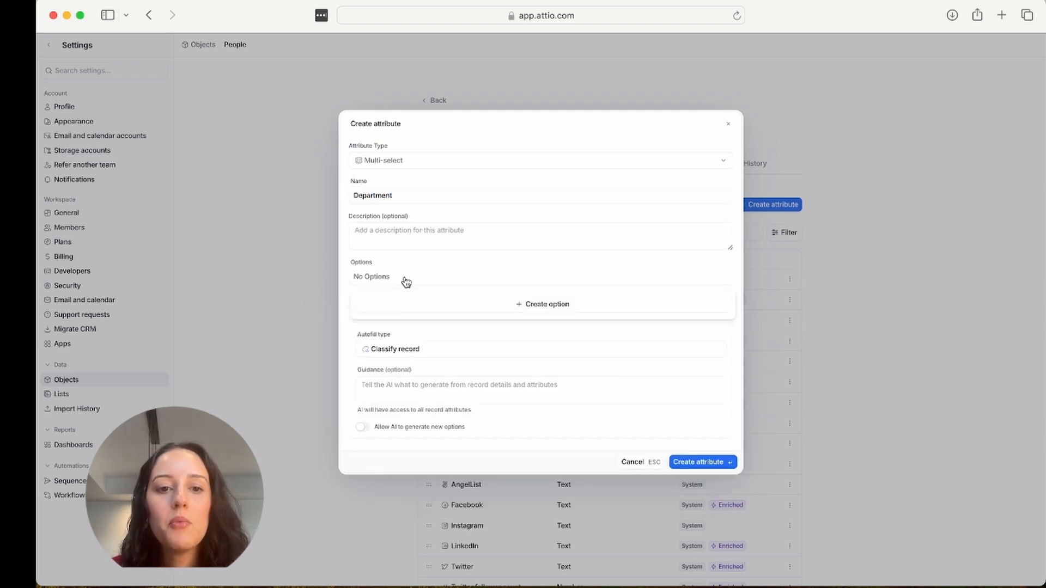
text(Marketing)
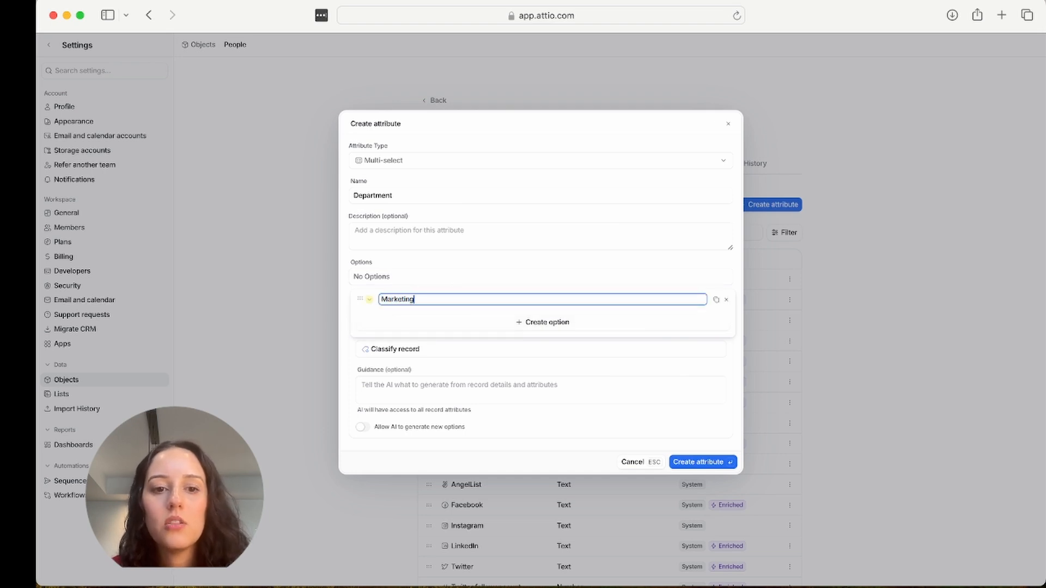
text(Open)
text(Te)
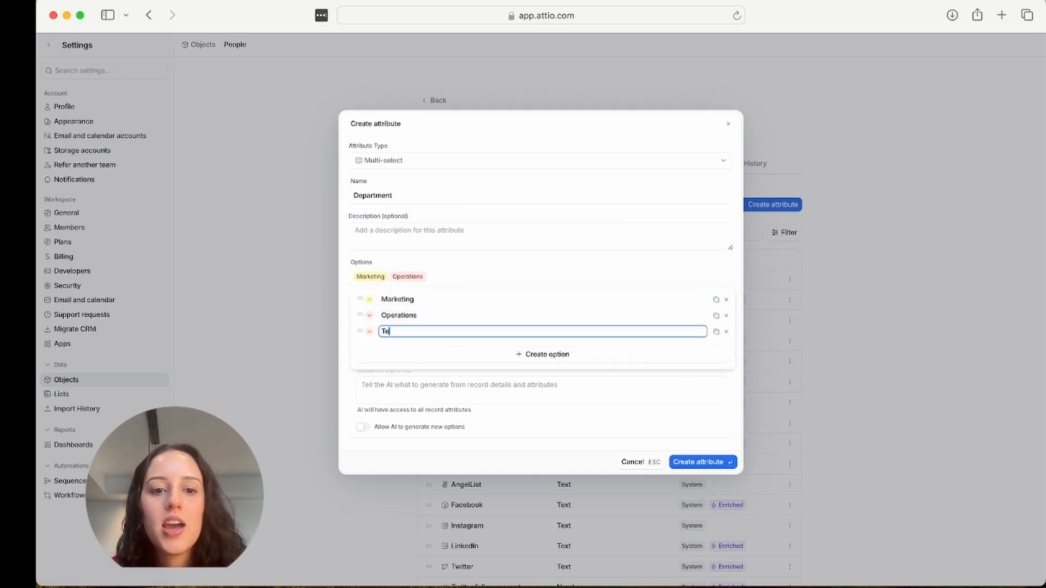
text(Finance)
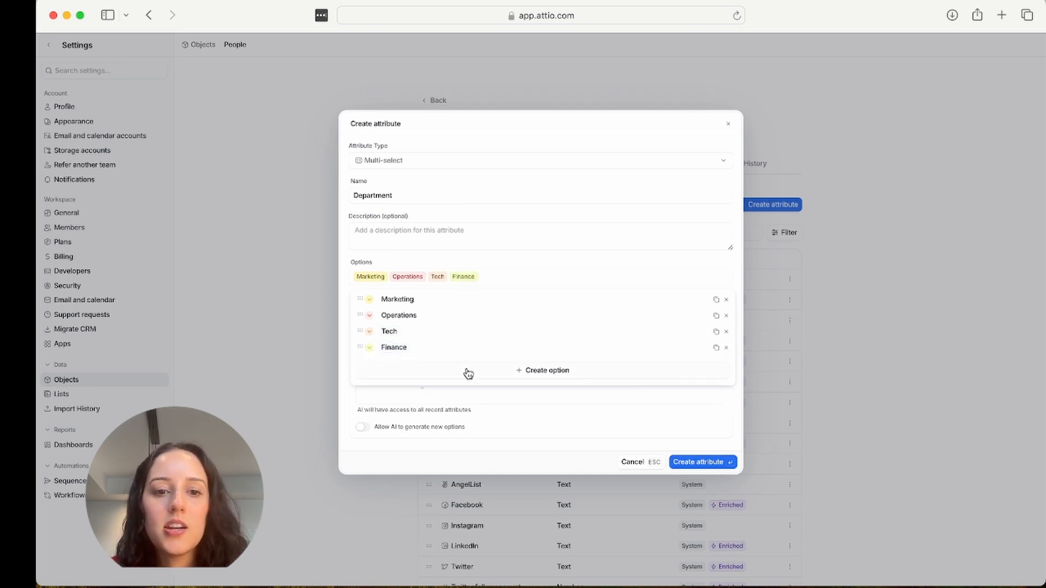
click(541, 370)
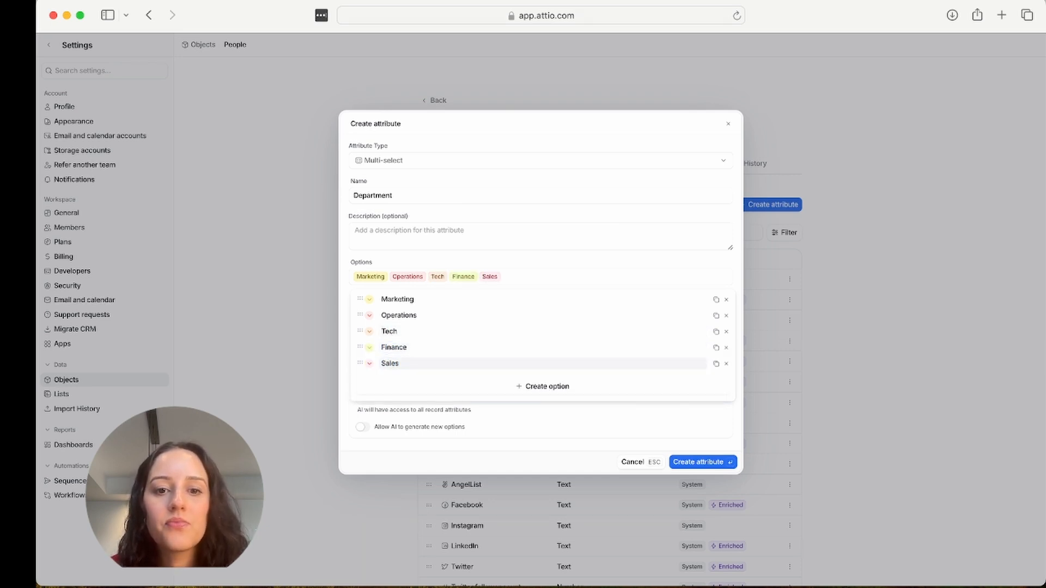
click(720, 312)
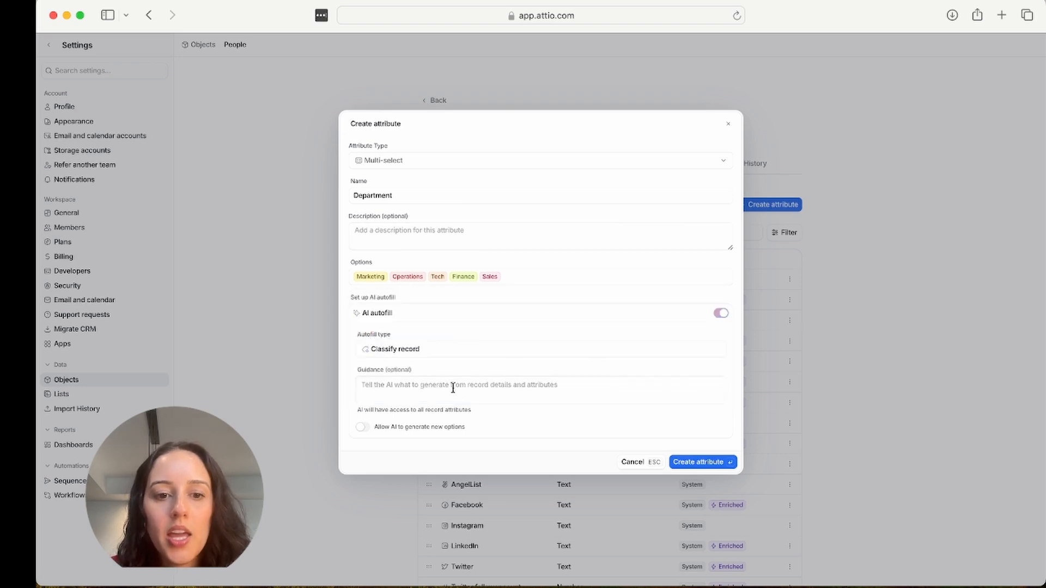
Add guidance 'Classify job titles into departments' with examples, and allow AI-generated new options
click(540, 390)
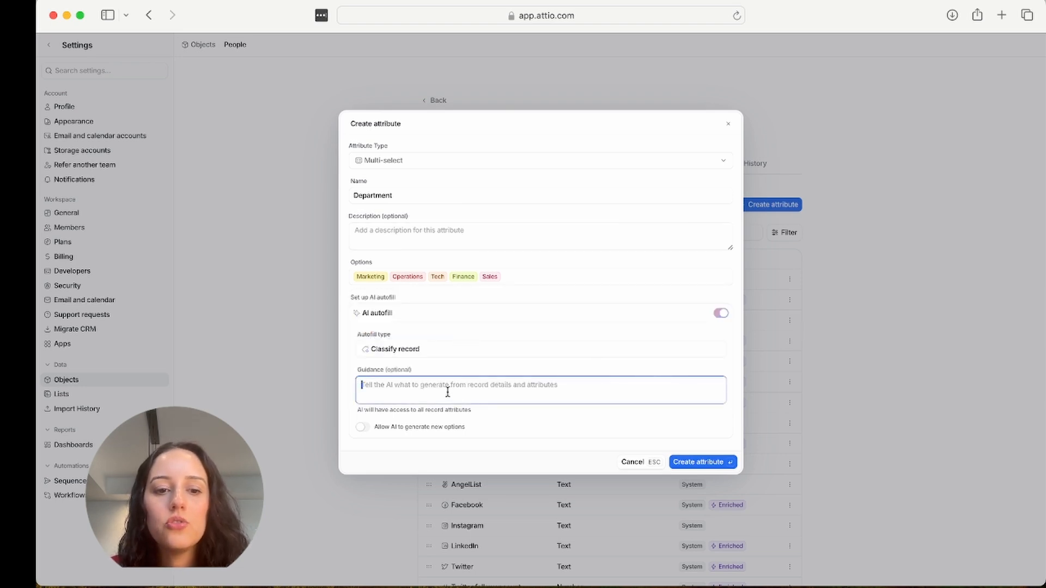
text(C)
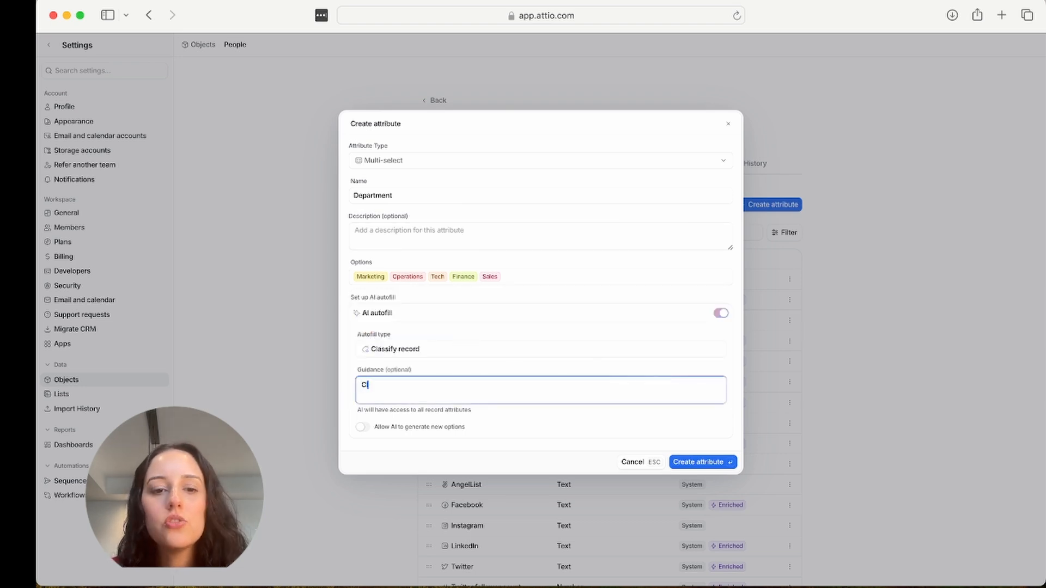
text(Classify job titles)
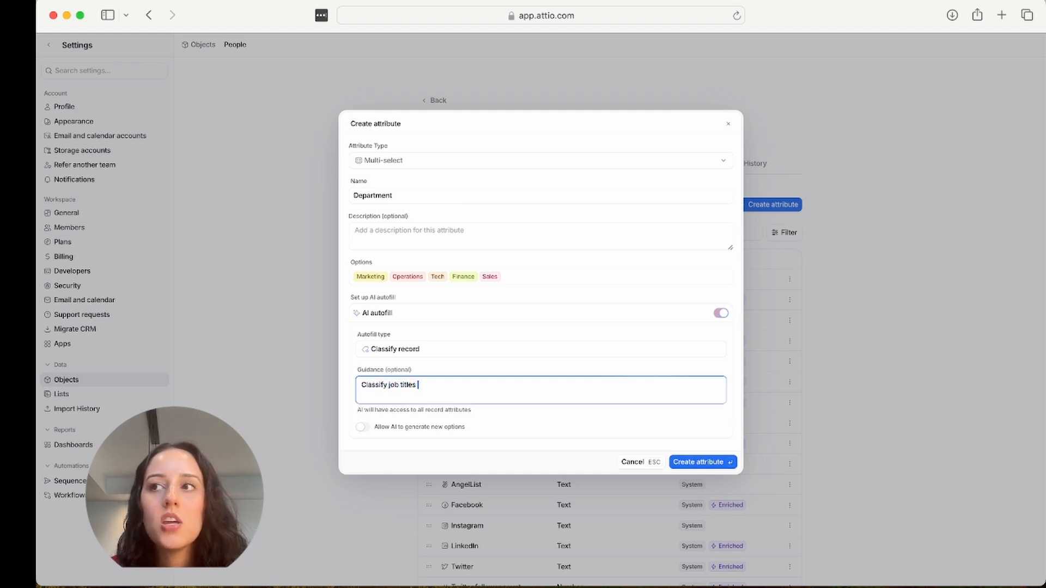
text(into departments.)
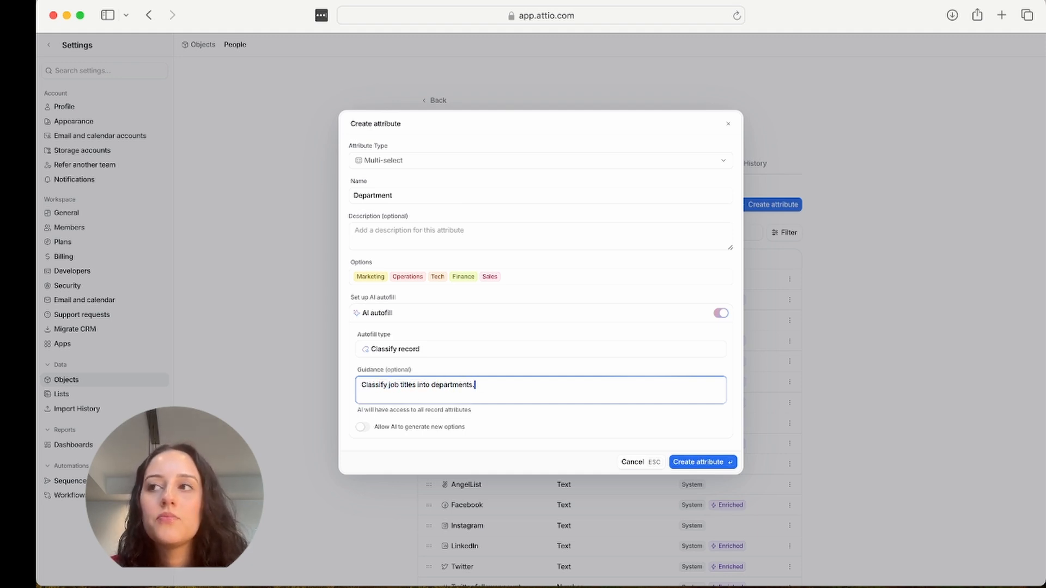
text(For example "Softa)
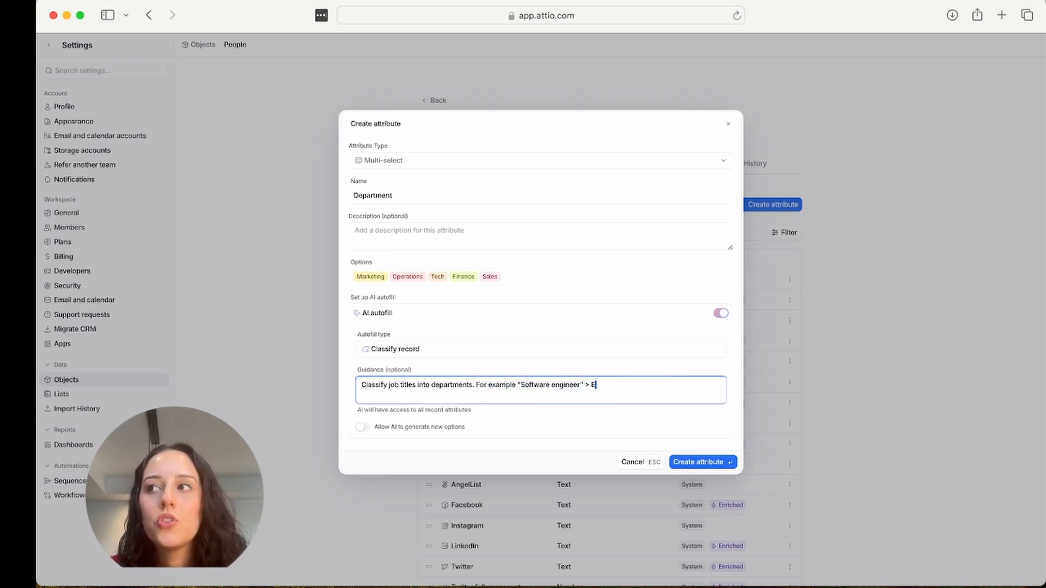
text(ngineering, "Marketing Mana)
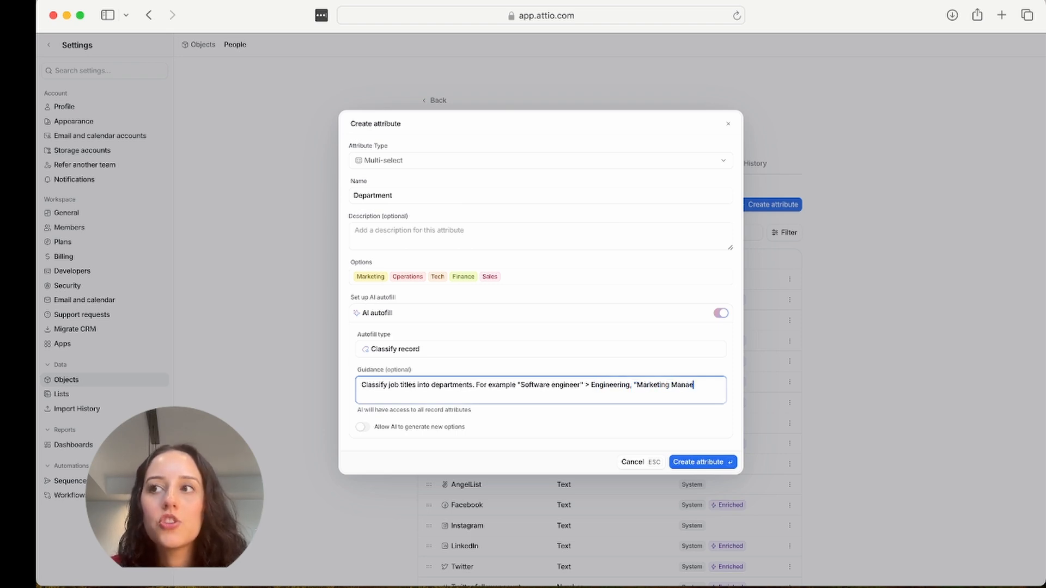
text(er" > Marketing.)
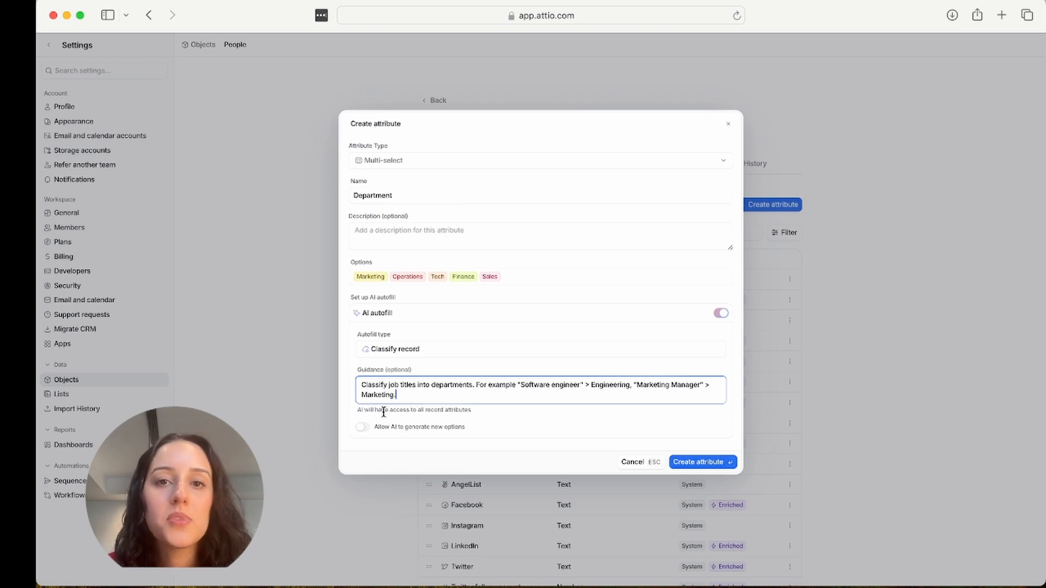
click(362, 427)
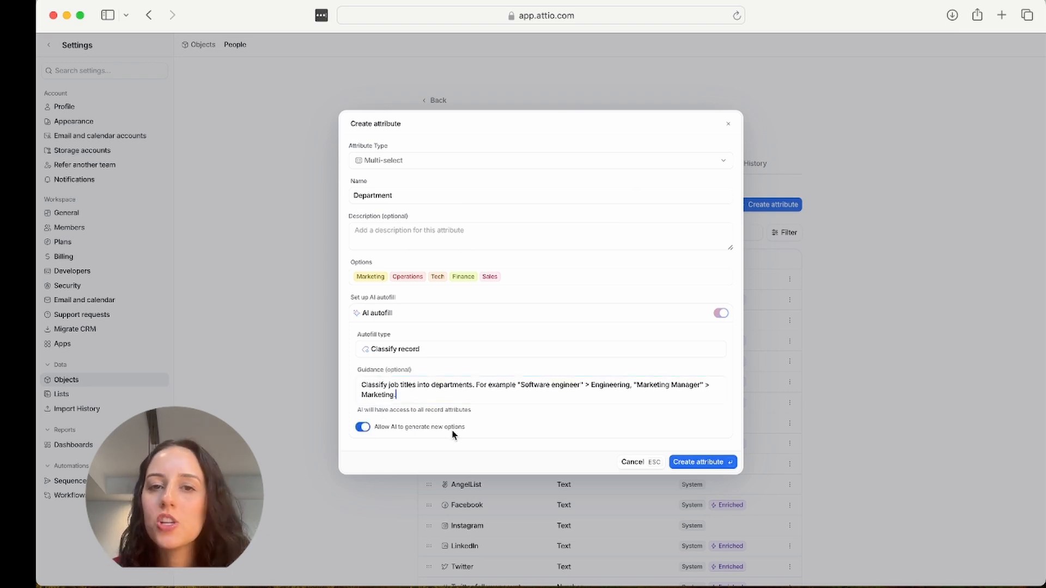
mouse_move(696, 435)
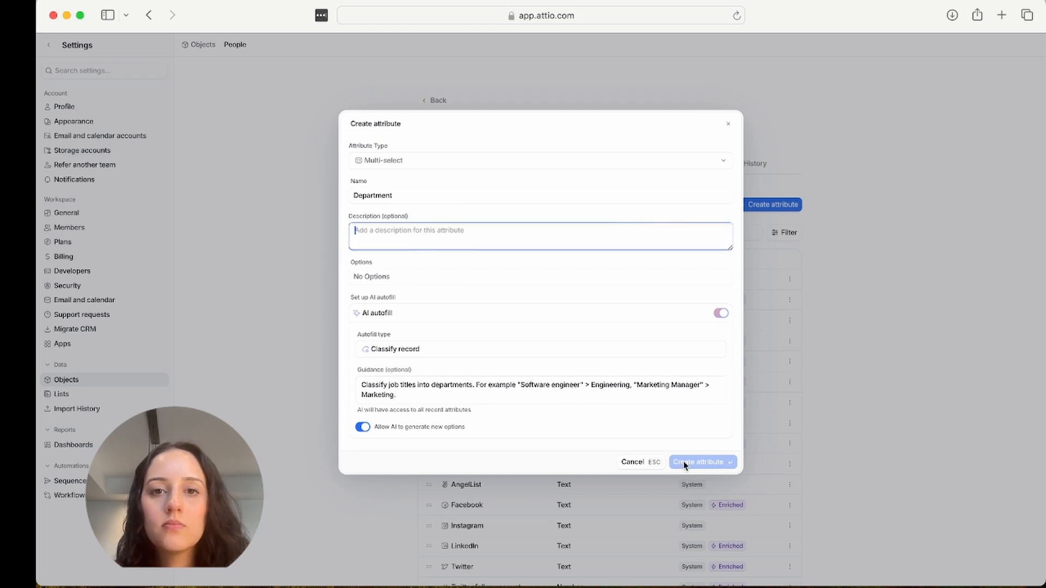
Create the Department attribute, add its People column, and AI-recalculate all six records
click(698, 462)
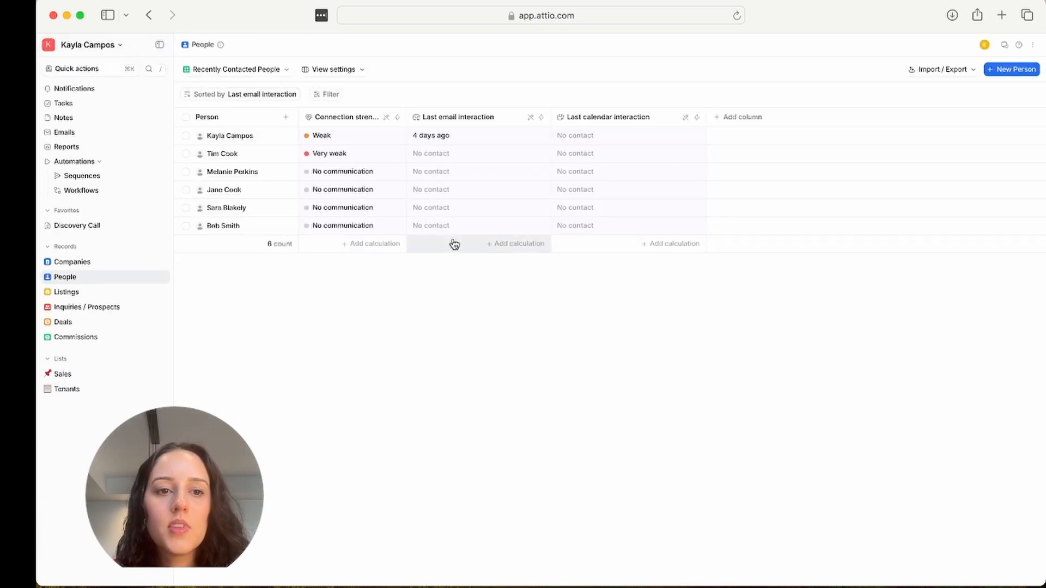
mouse_move(829, 139)
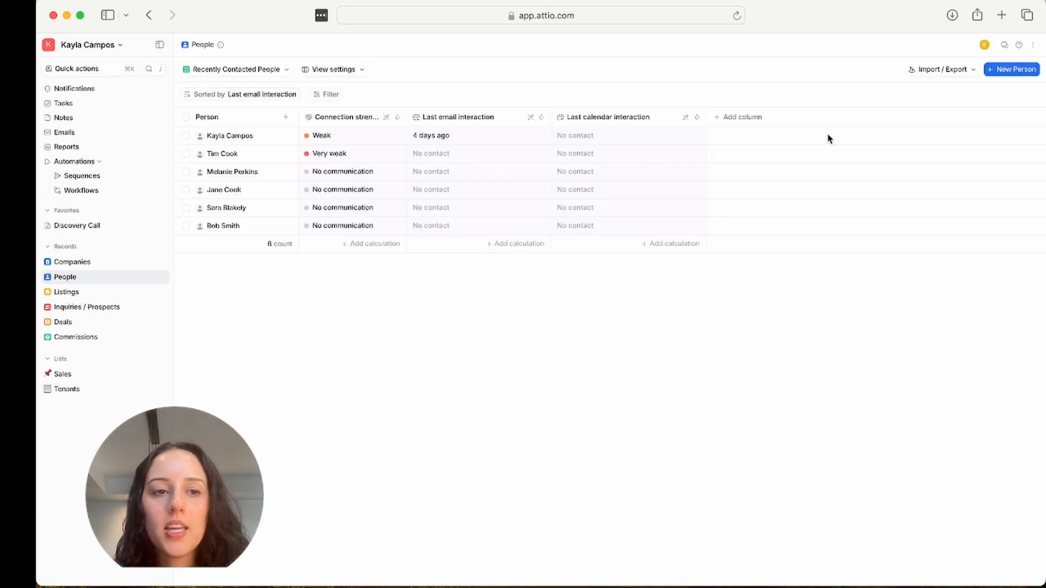
click(737, 116)
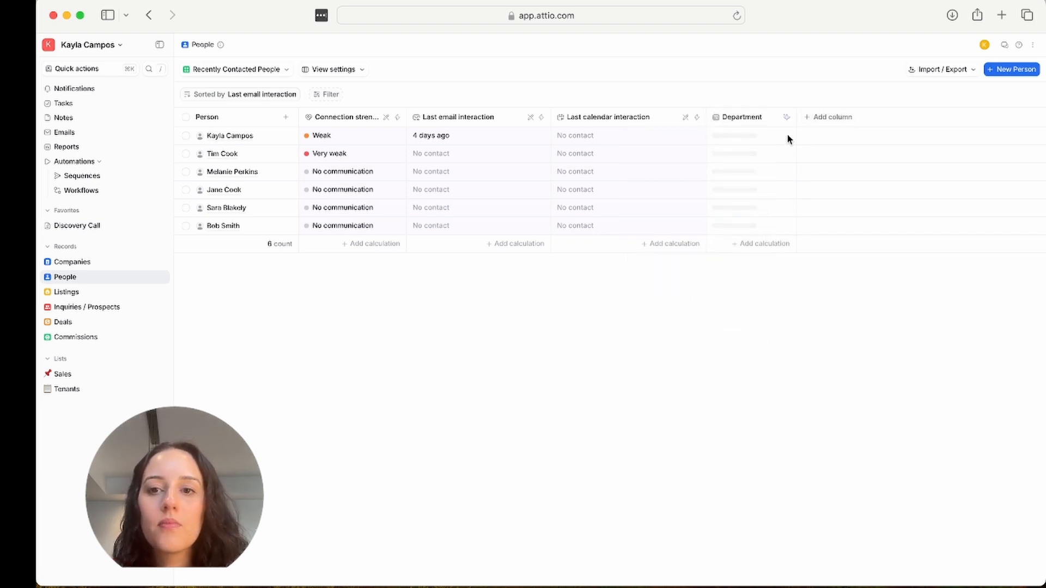
click(787, 117)
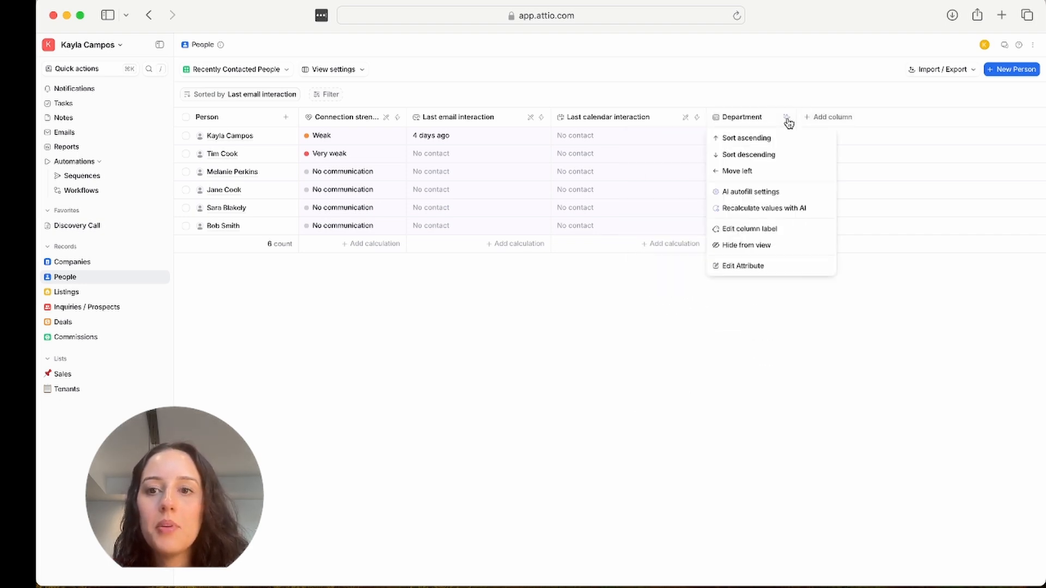
click(763, 208)
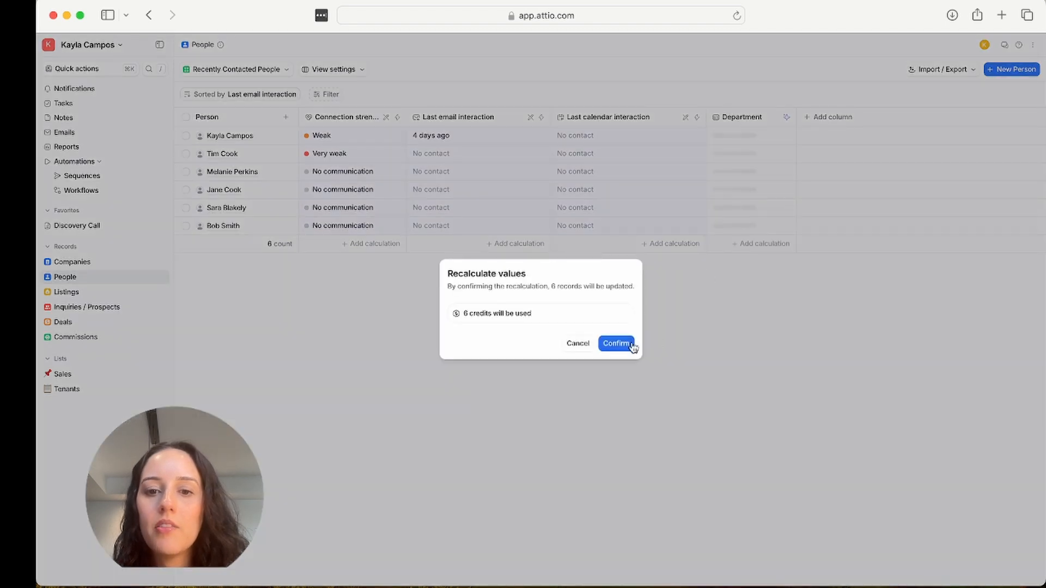
click(615, 343)
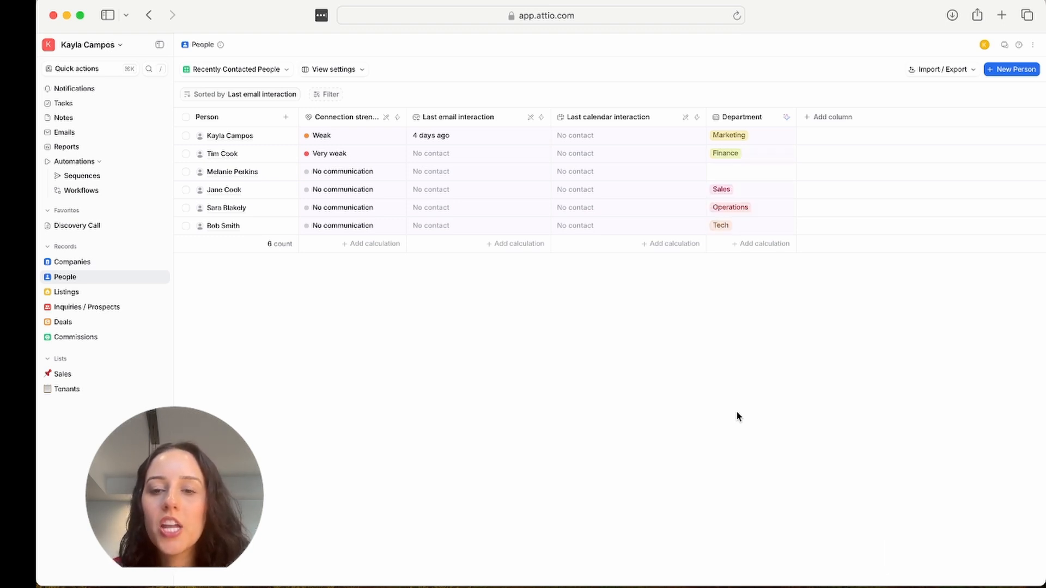
click(229, 135)
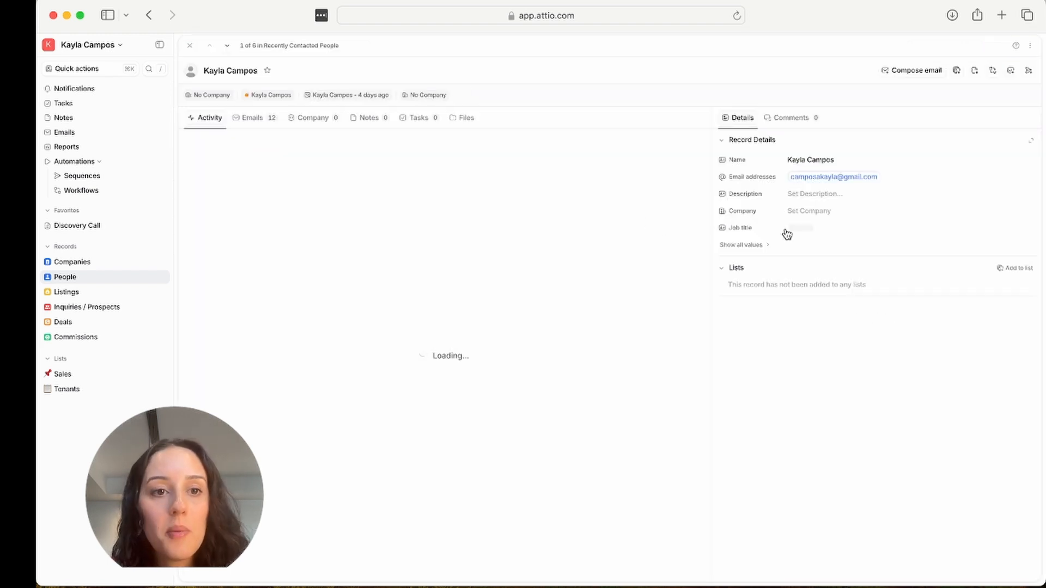
click(740, 244)
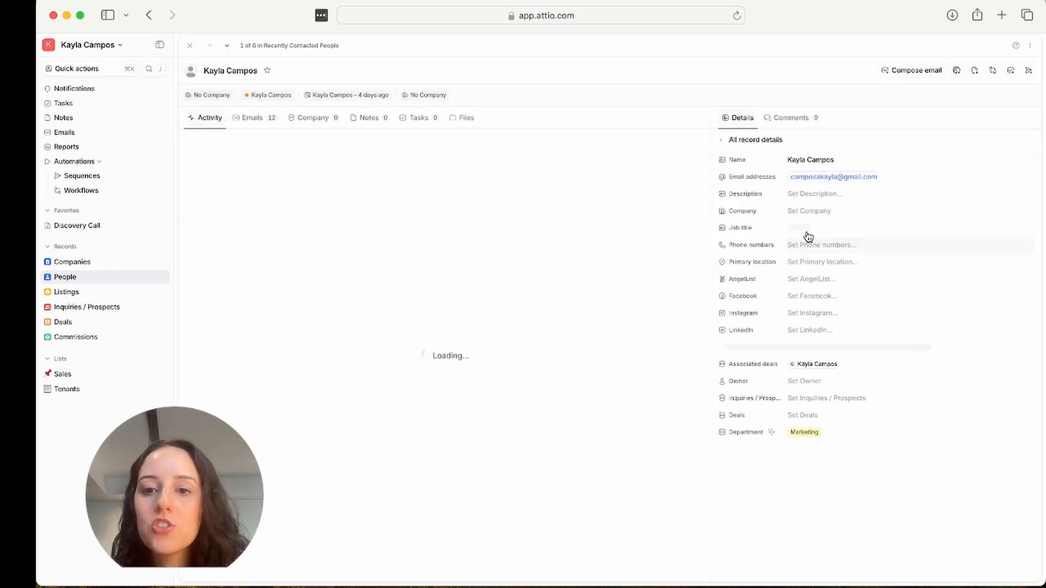
text(Vp of Marketing)
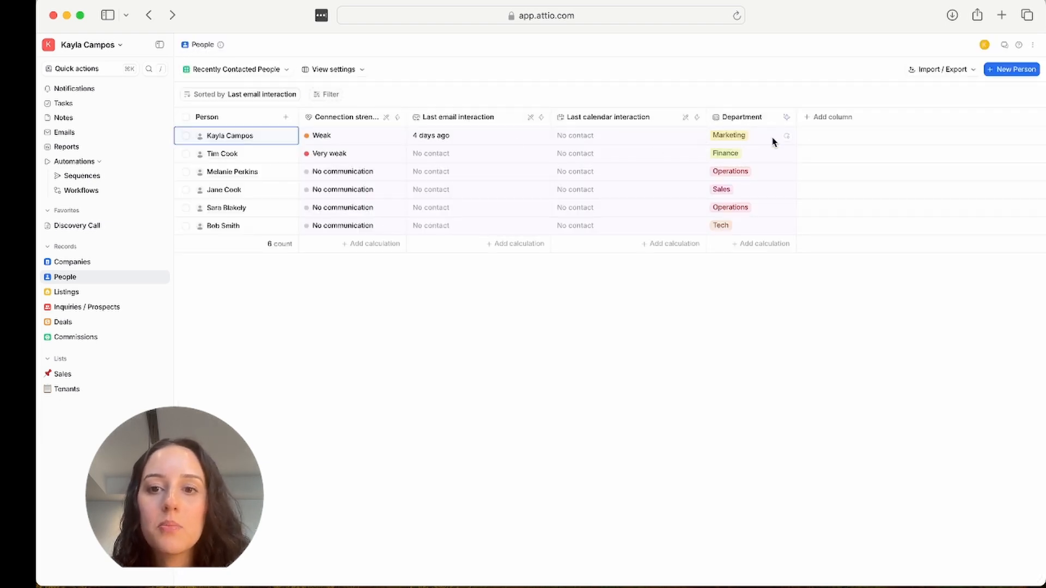
click(221, 153)
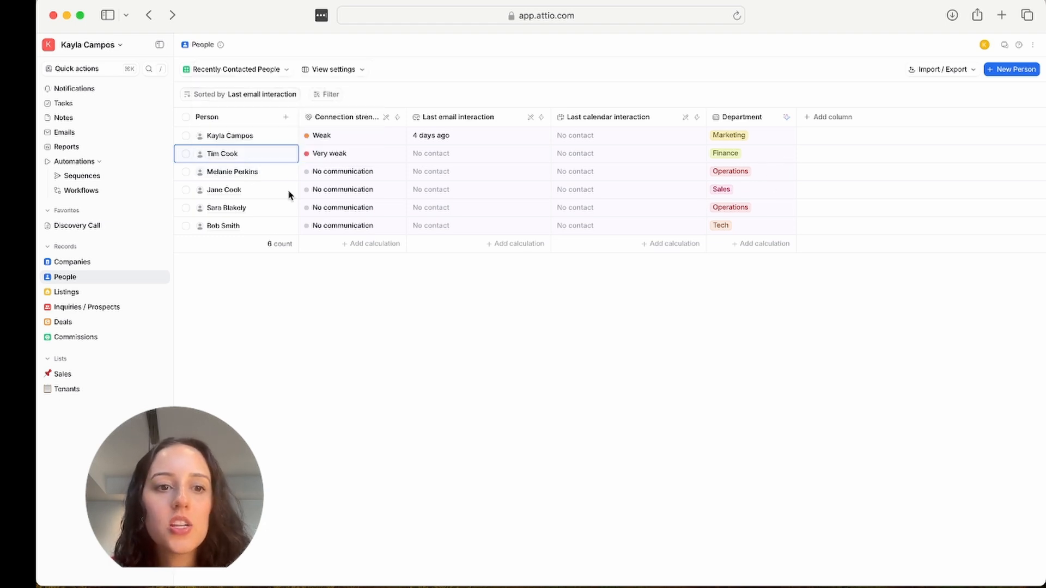
click(224, 190)
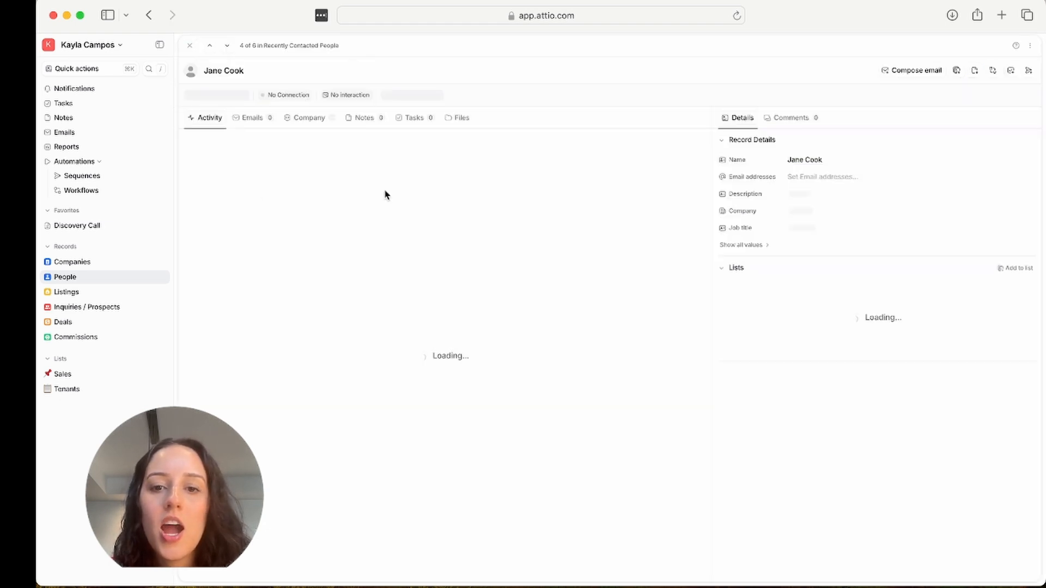
click(190, 45)
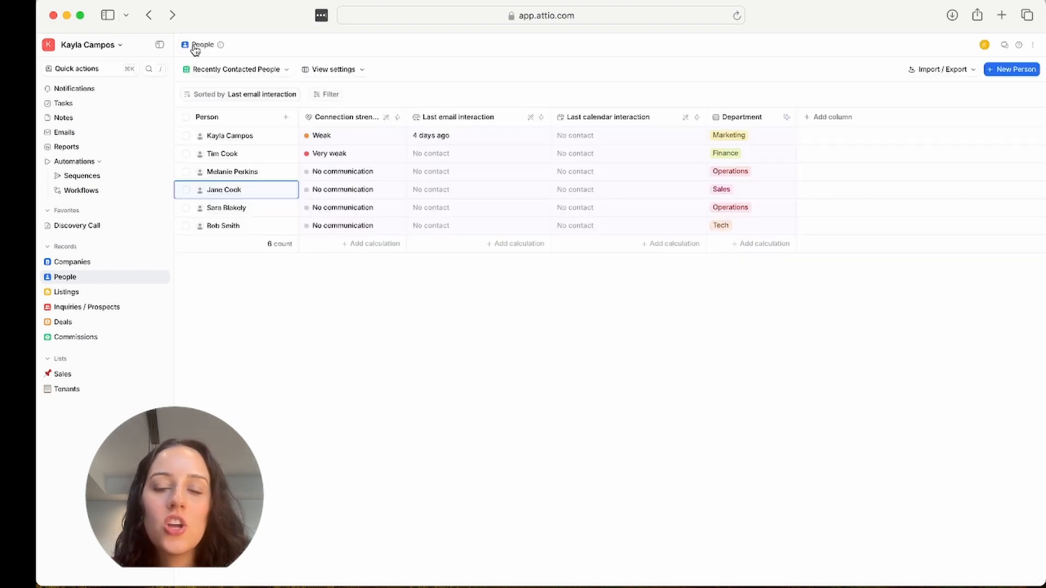
mouse_move(312, 209)
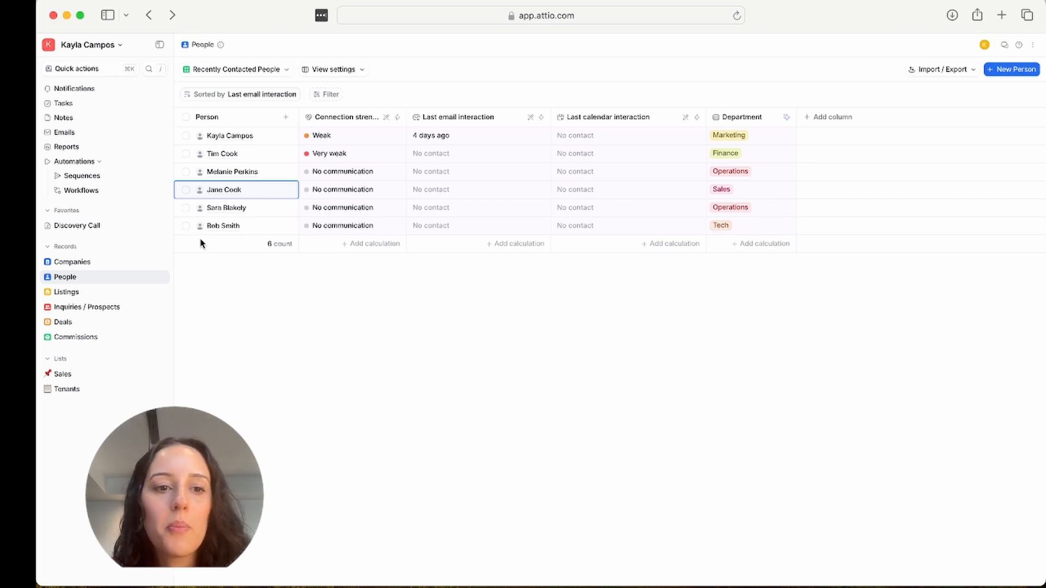
click(222, 226)
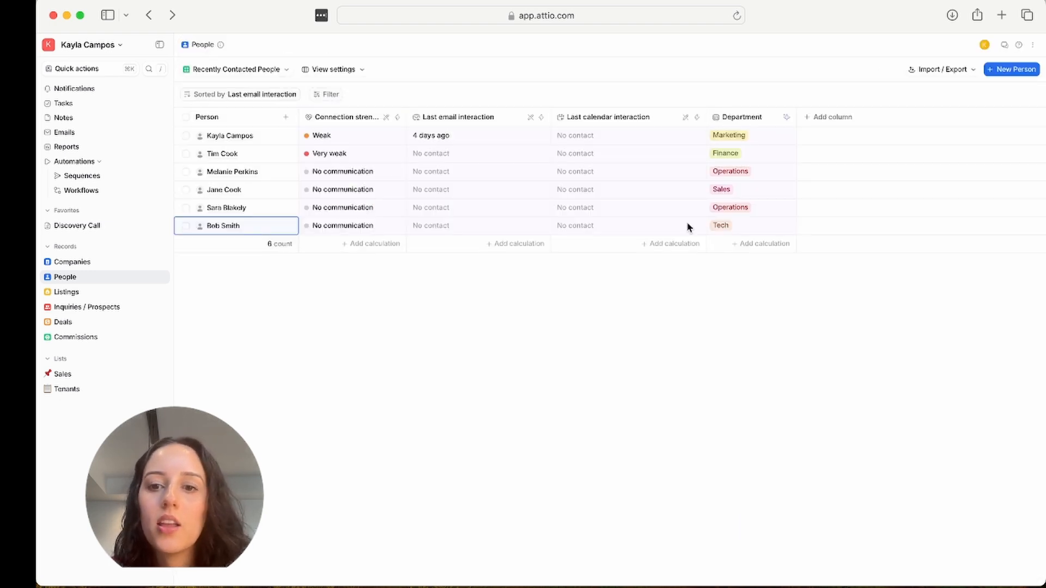
mouse_move(745, 233)
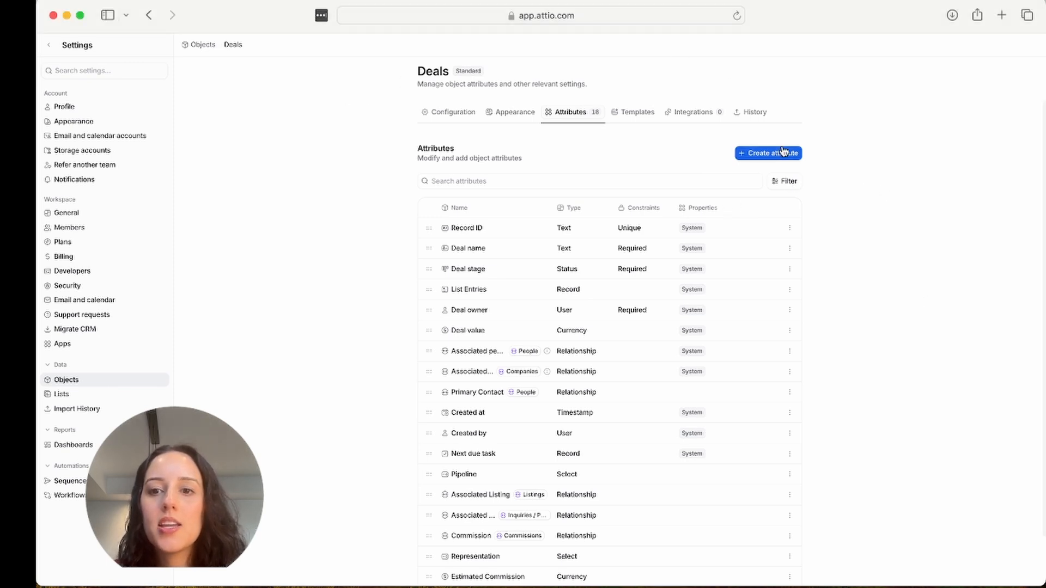
Create Deals attribute 'Deal Summary' with guidance covering deal status, blockers or objections, next steps
click(767, 153)
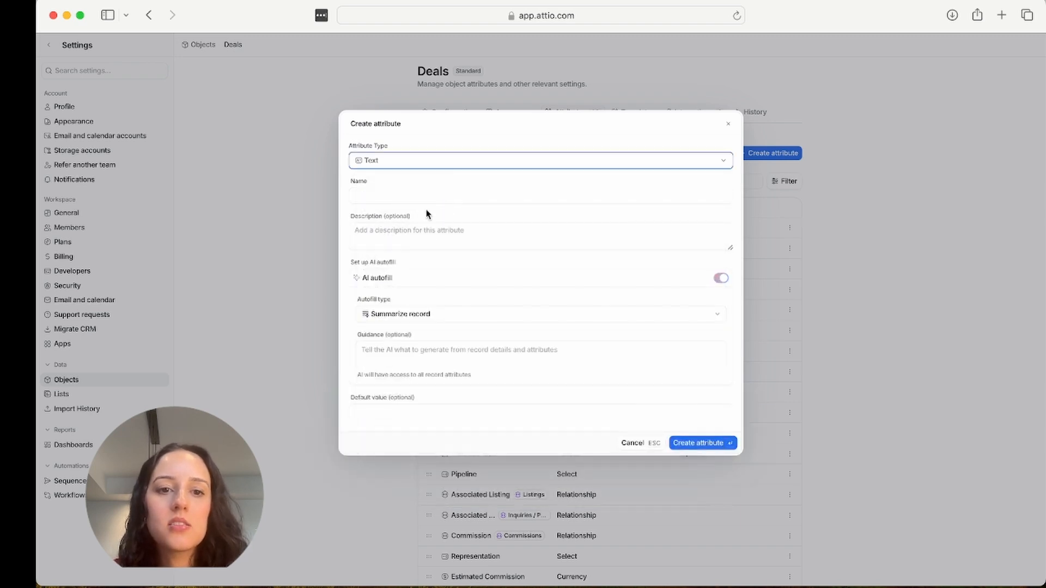
text(Deal Summary)
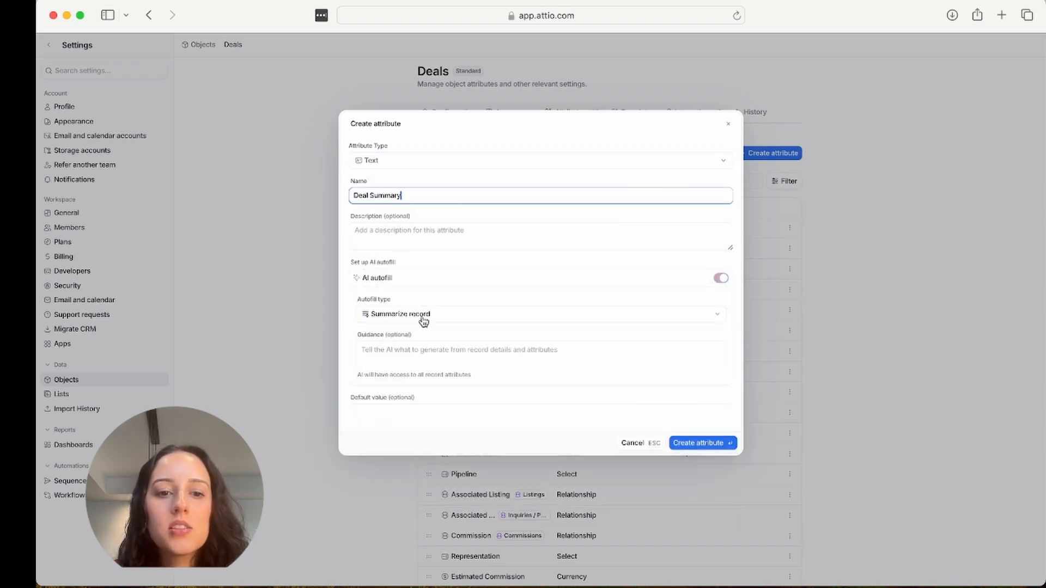
click(539, 354)
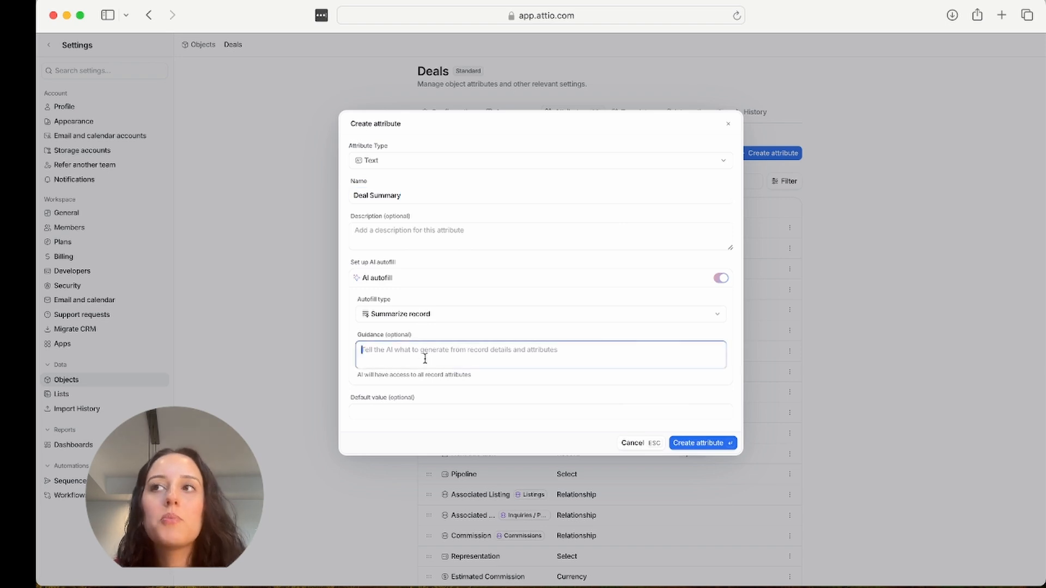
text(General)
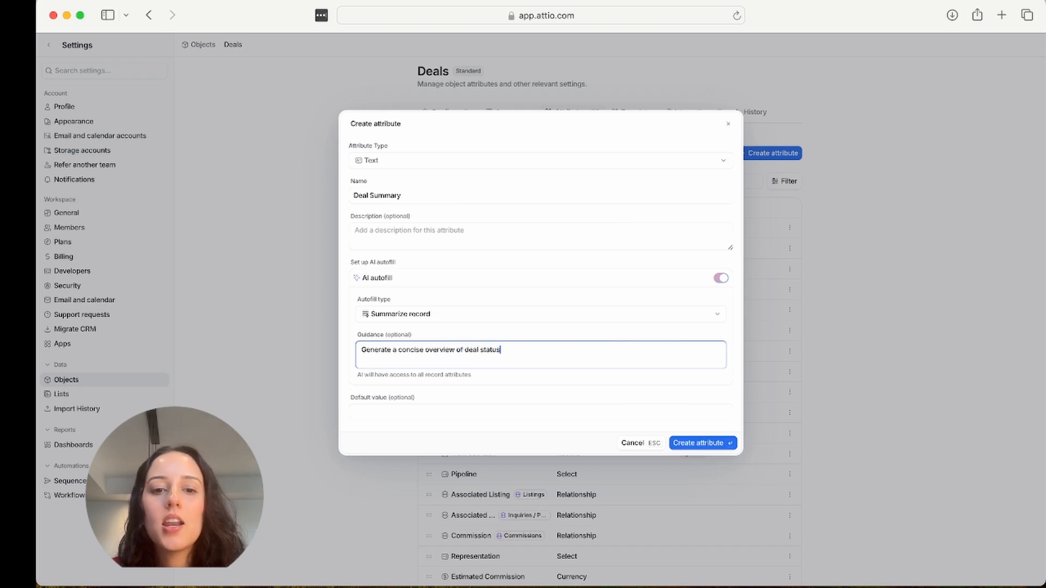
text(, blockers)
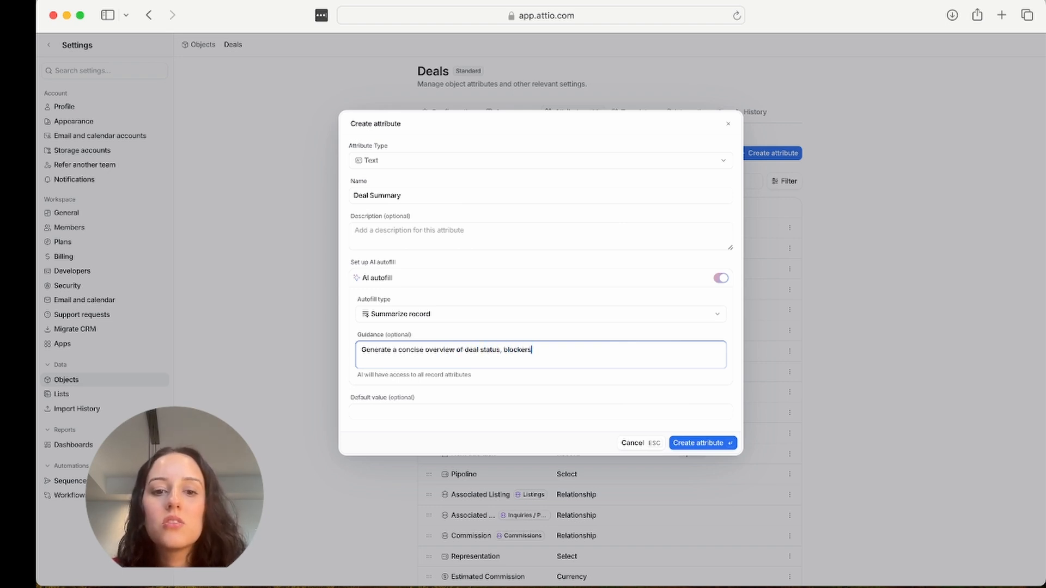
text(or objects an)
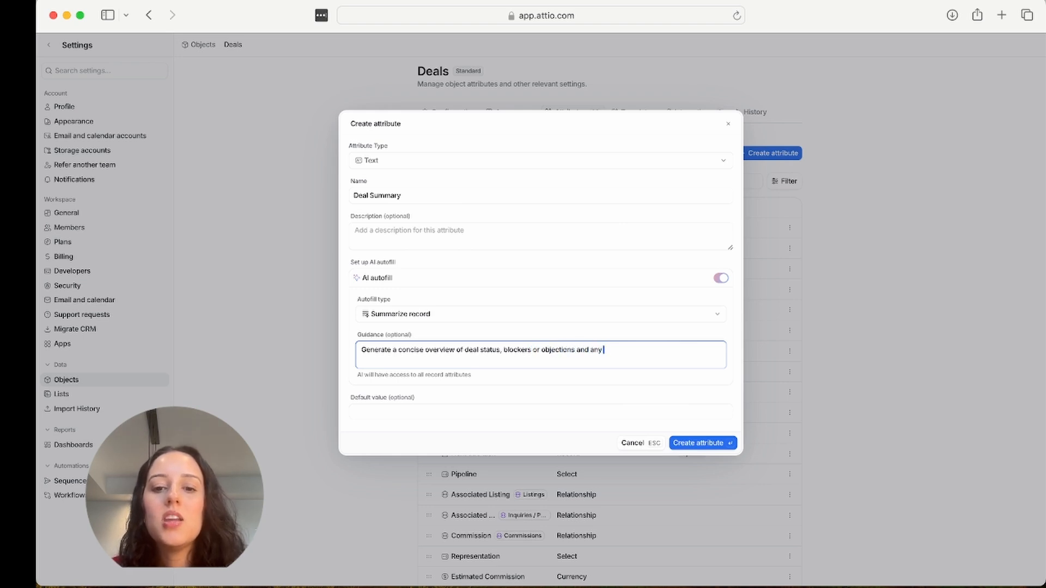
text(next steps.)
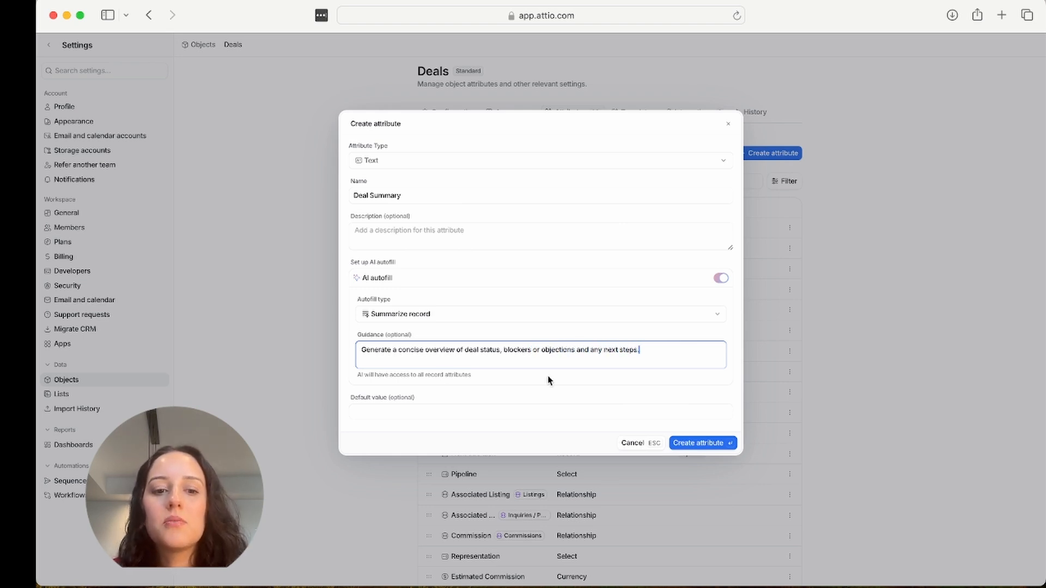
click(698, 443)
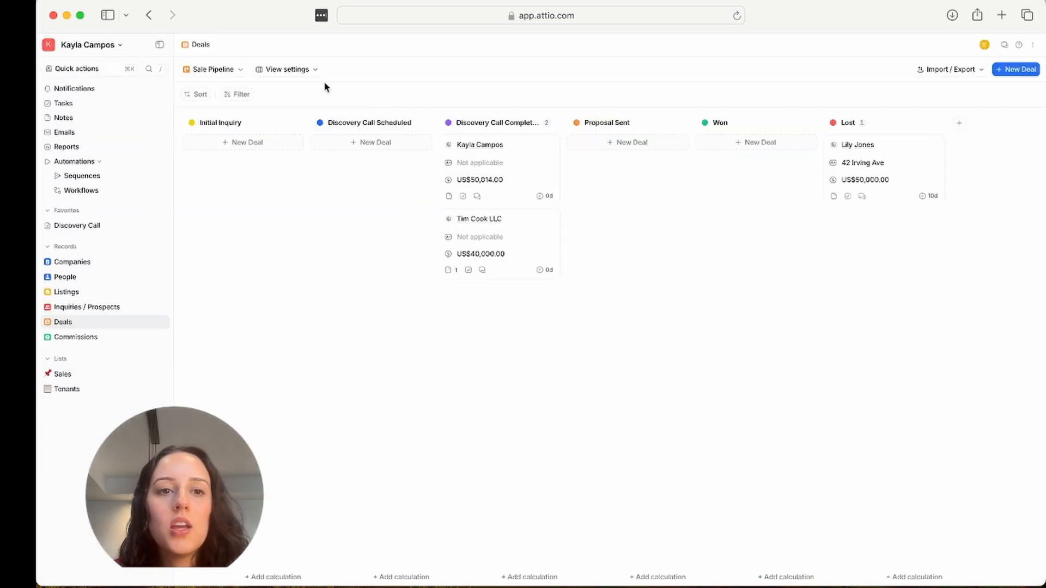
Add an AI-filled Deal Summary card row and show the first deal's summary in full
click(287, 69)
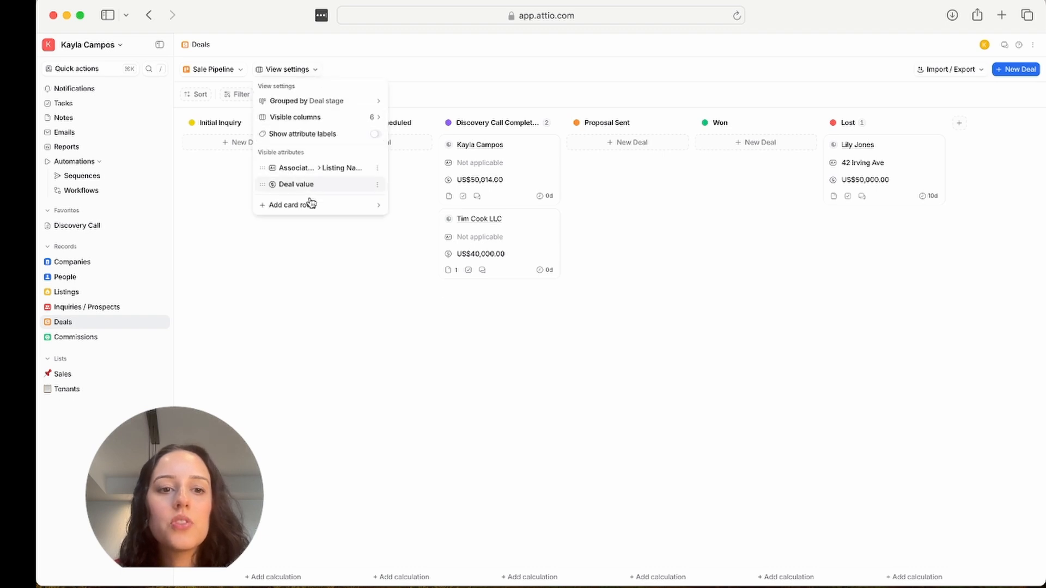
click(292, 205)
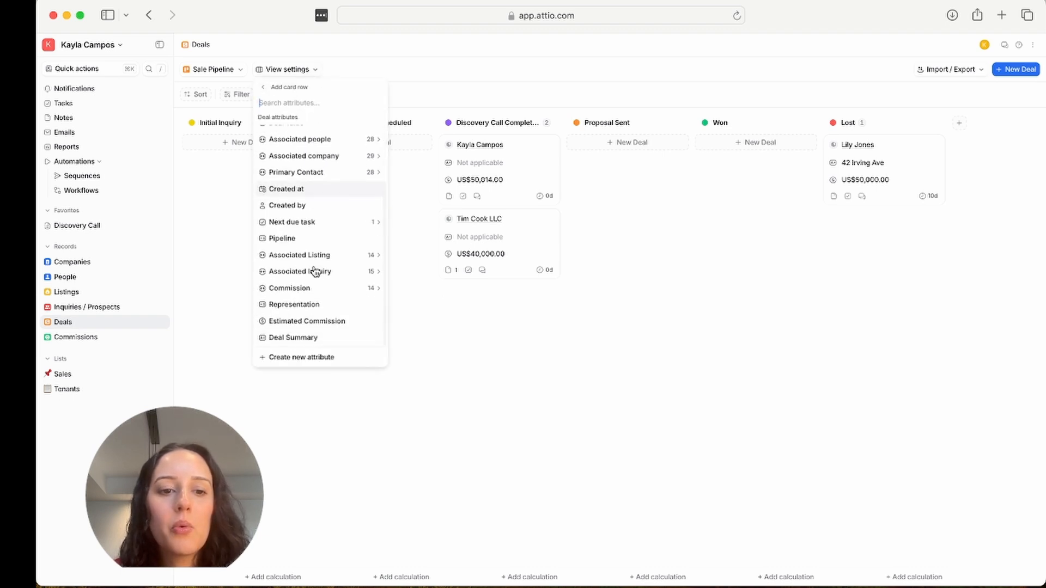
click(292, 338)
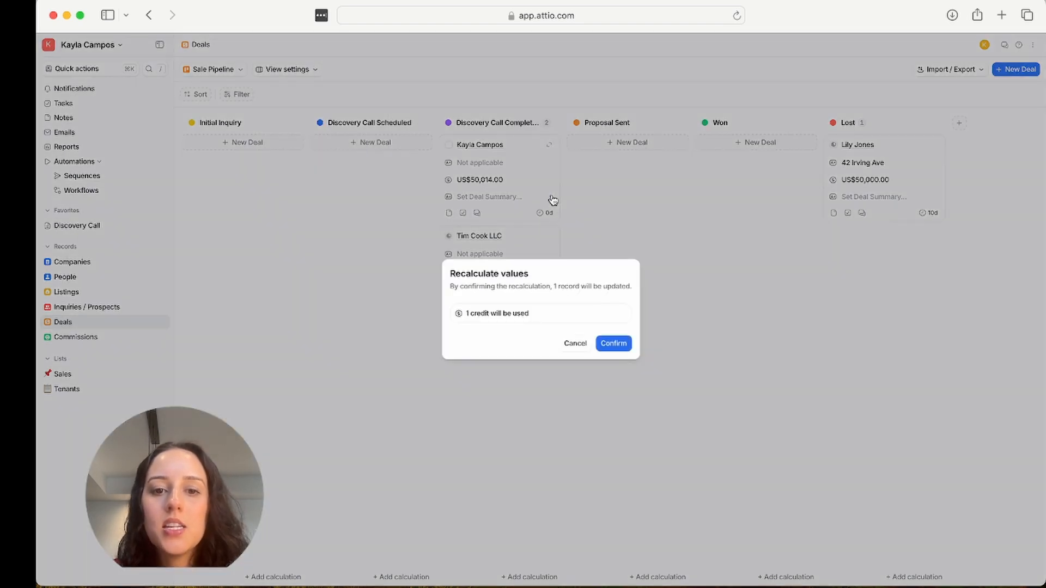
click(612, 342)
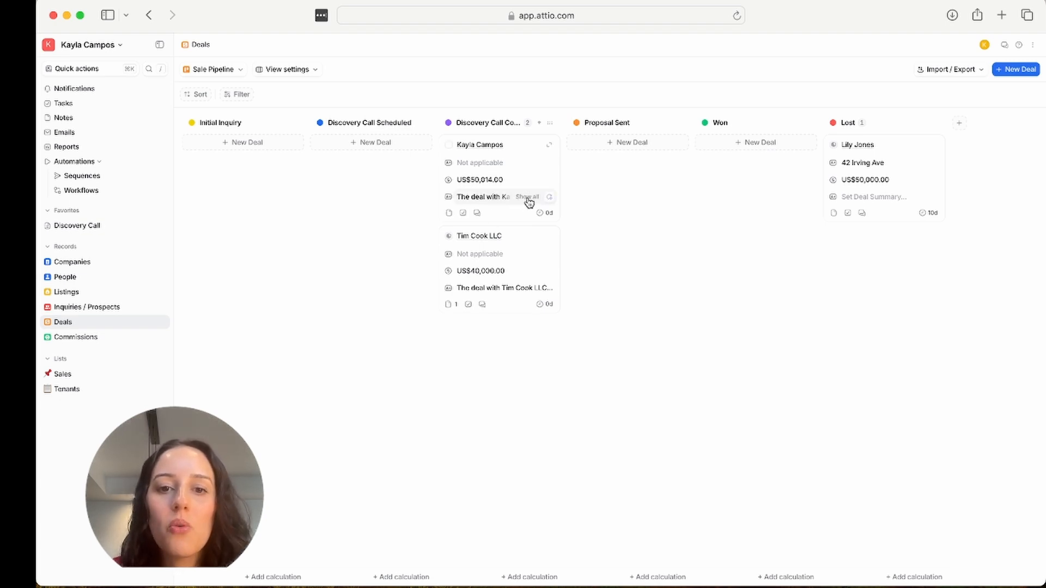
click(528, 196)
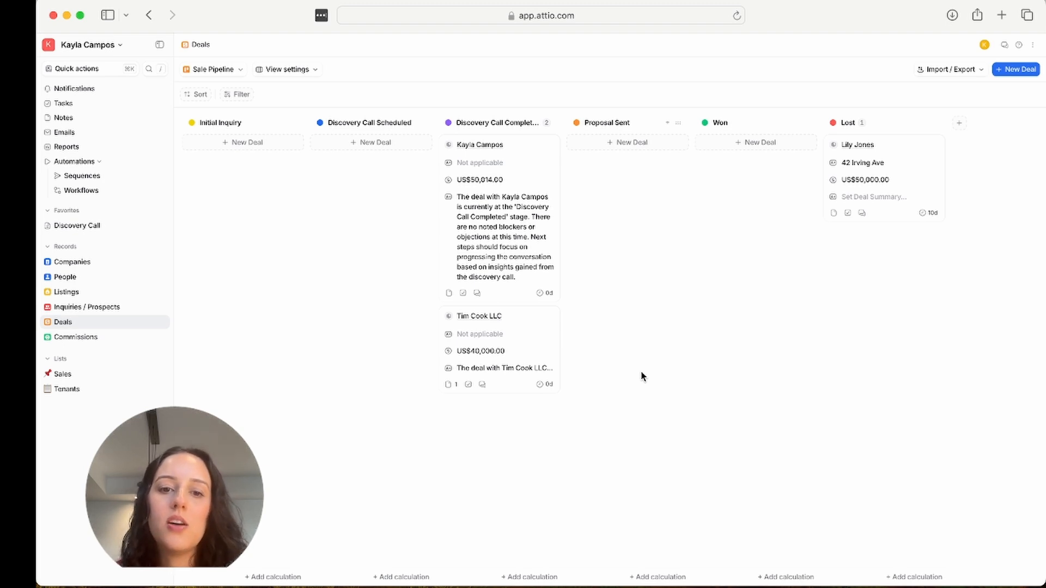
mouse_move(559, 362)
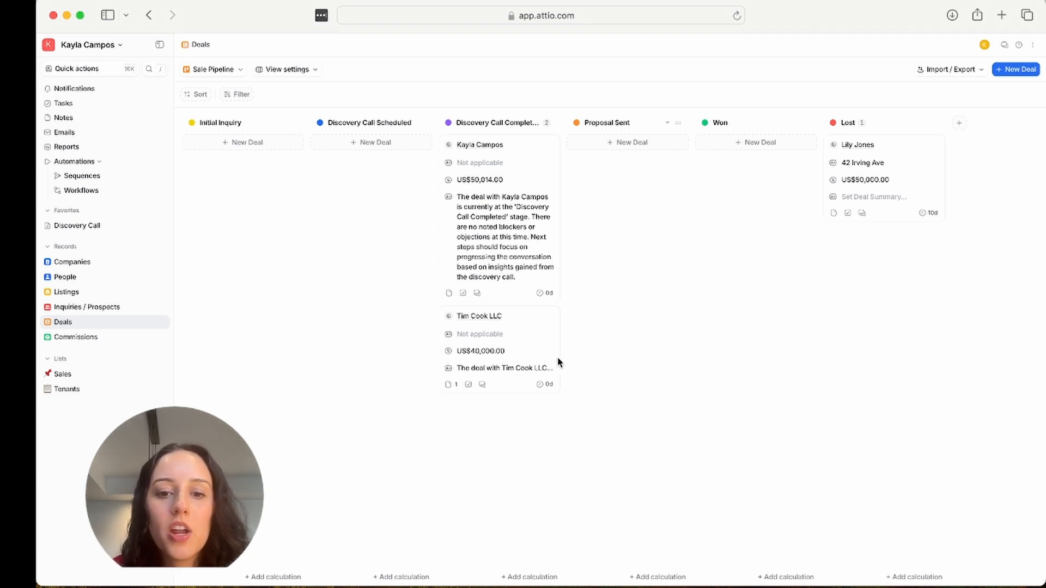
click(504, 368)
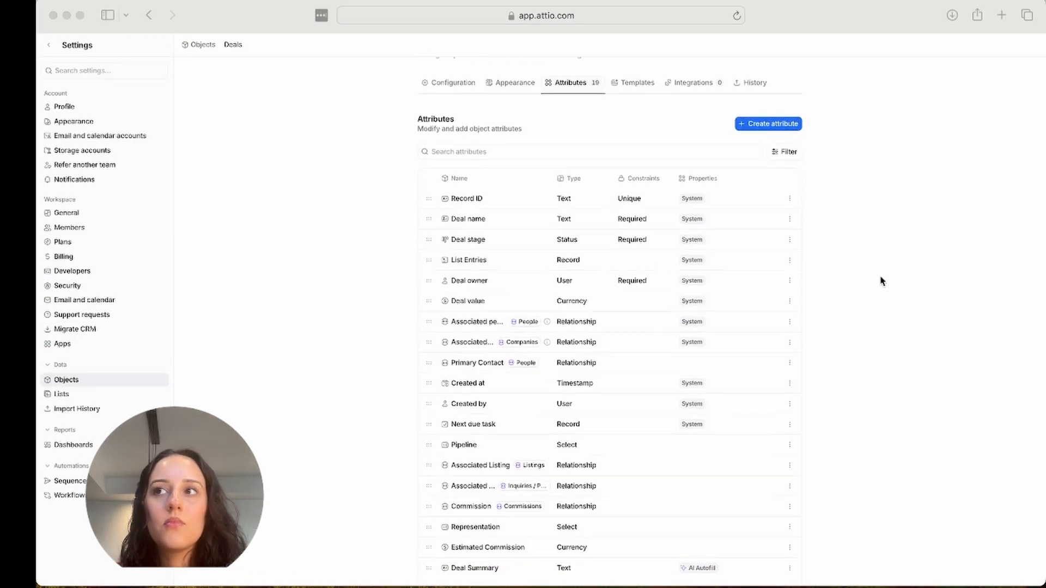
Create Deals attribute 'Engagement Level' with guidance asking how engaged the client is
scroll(down, 3)
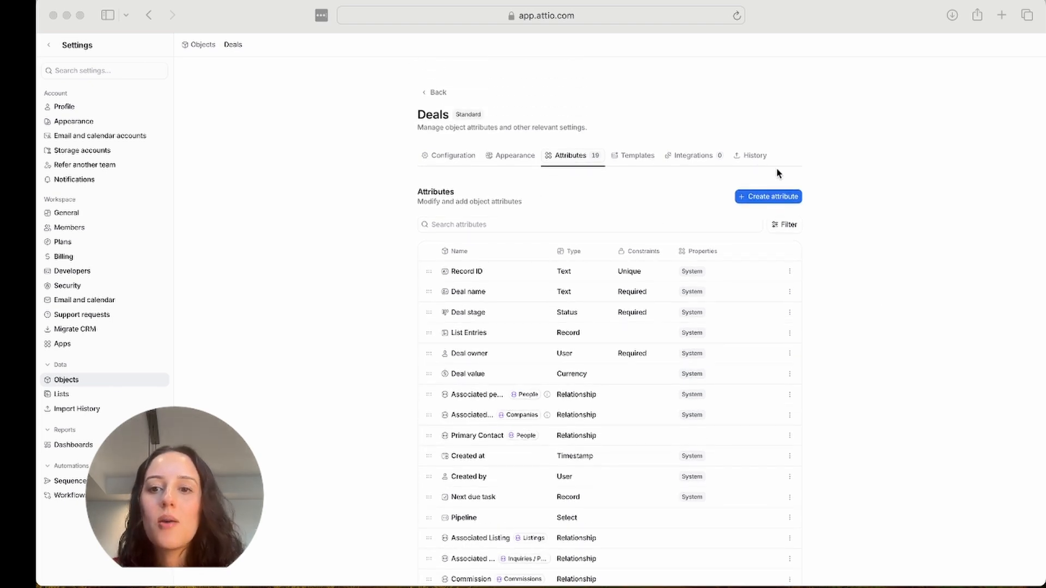
click(767, 196)
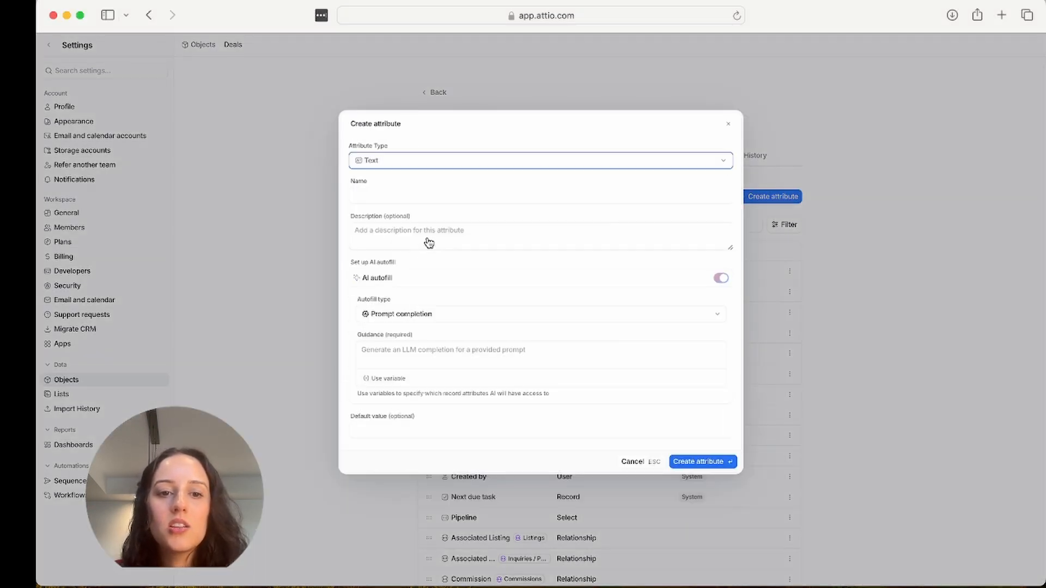
text(Engagement Level)
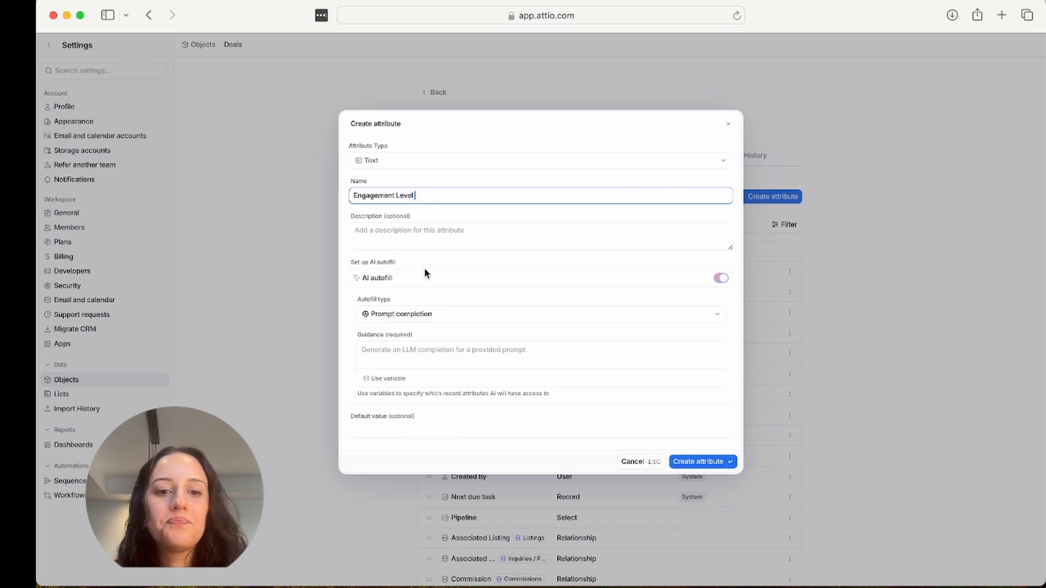
text(Ba)
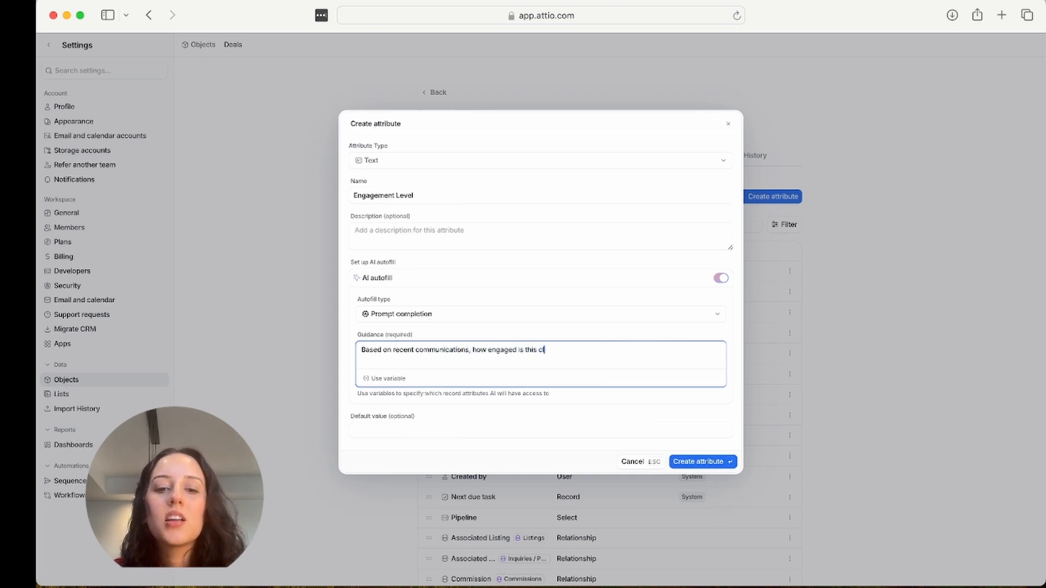
text(lient?)
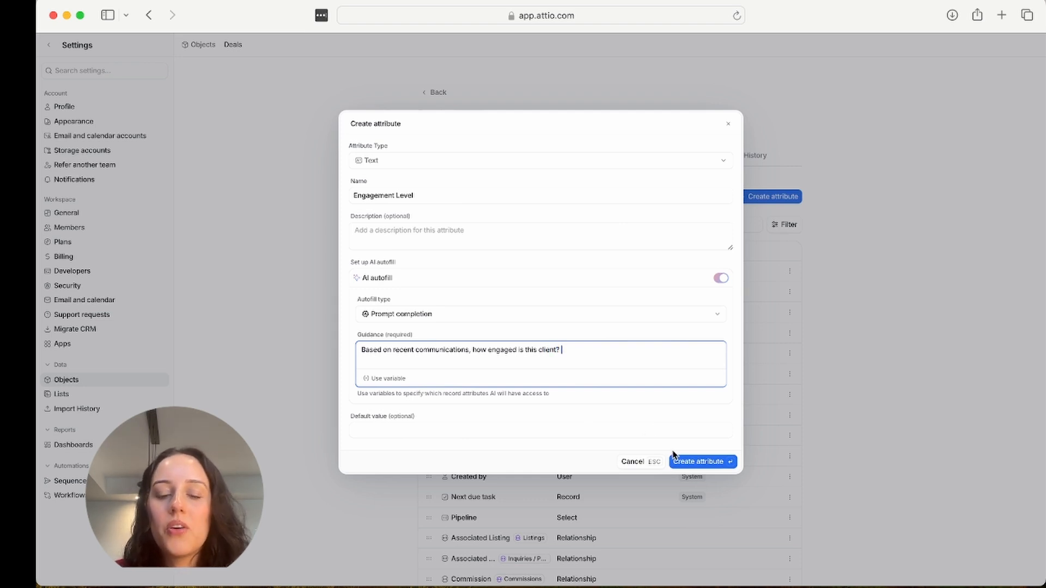
click(701, 461)
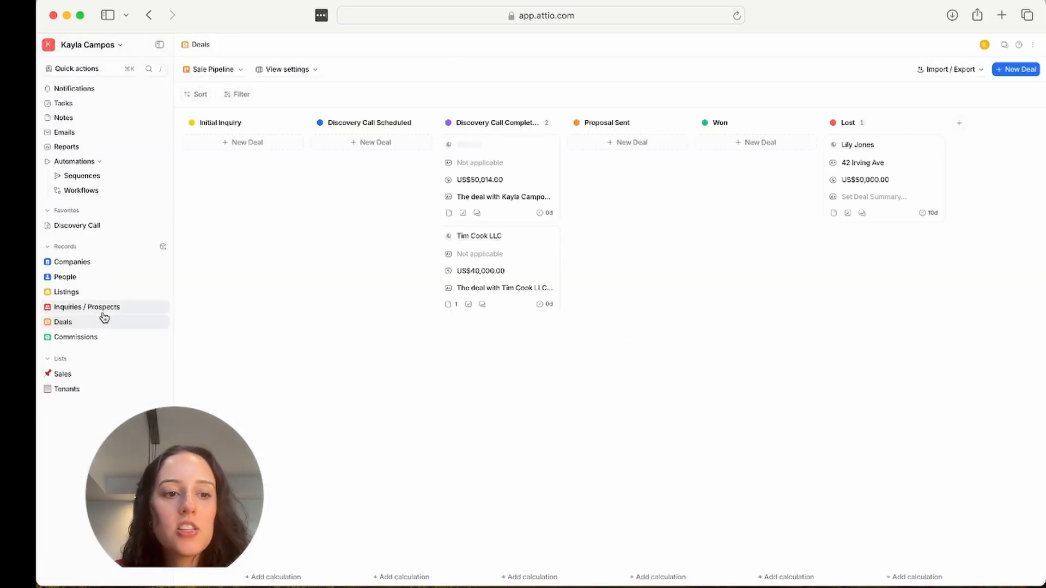
Add an AI-filled Engagement Level card row and show the second deal's assessment in full
click(287, 69)
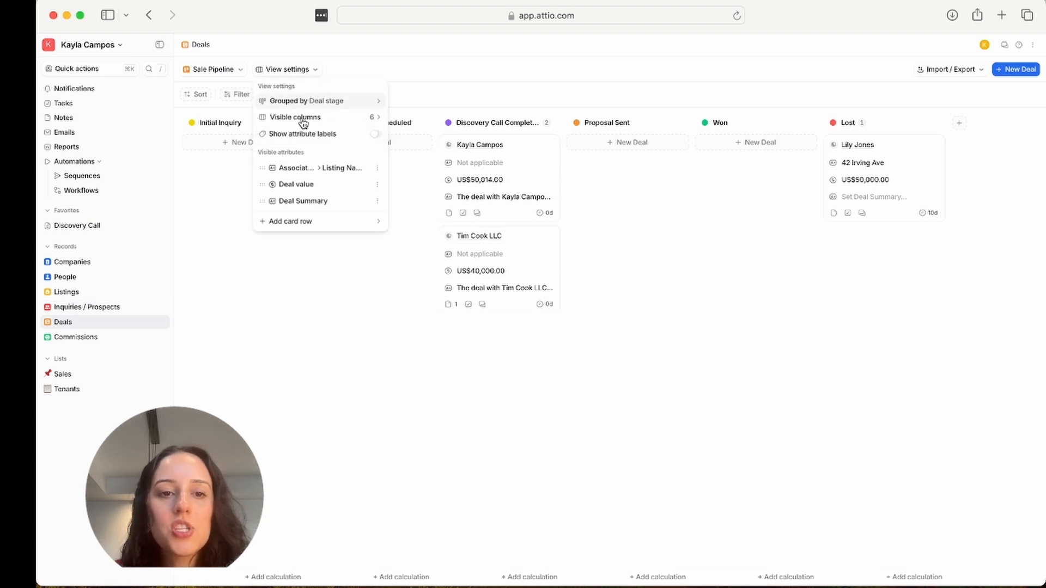
click(290, 220)
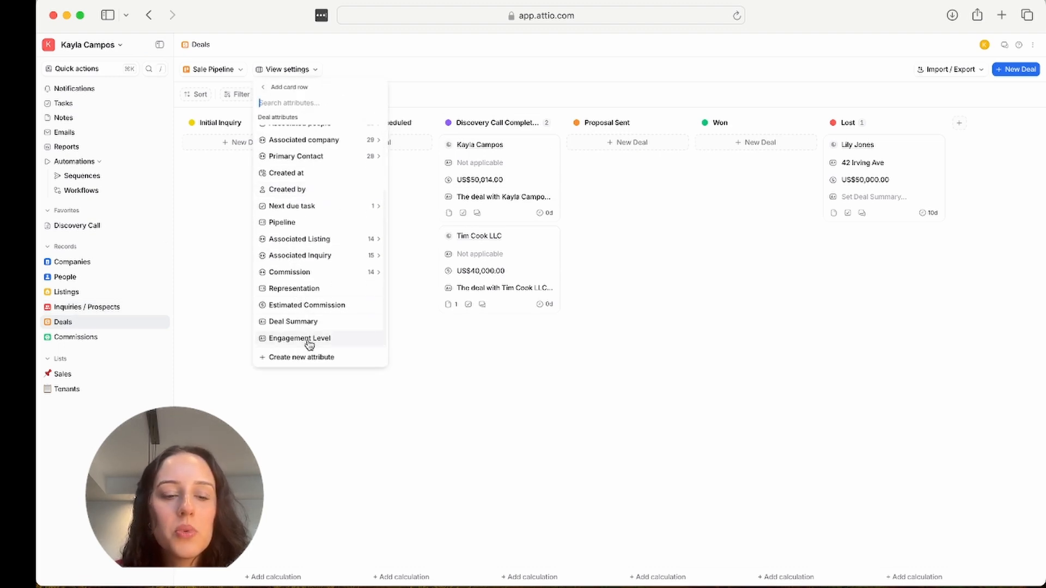
click(299, 338)
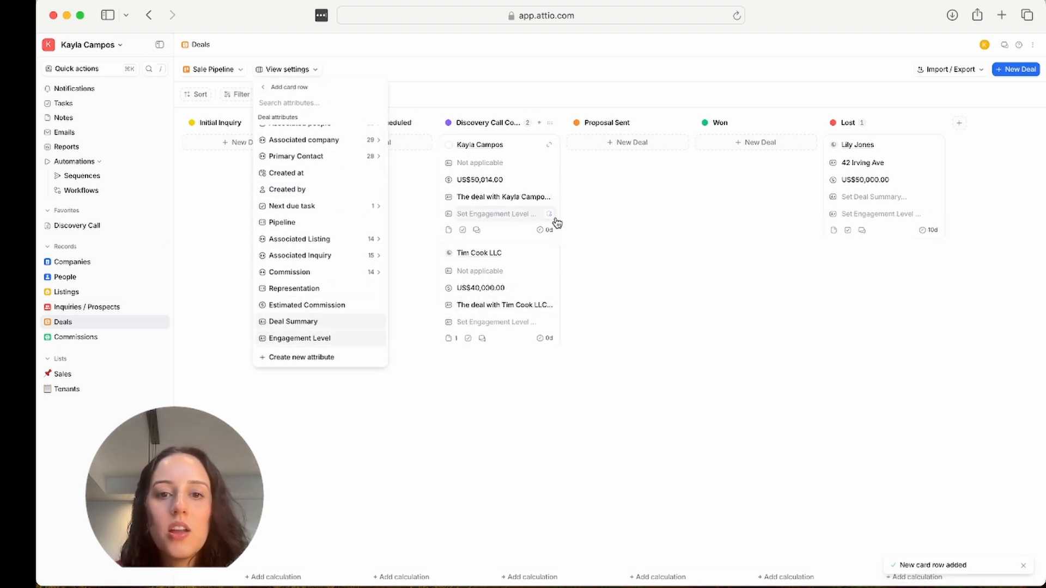
click(550, 214)
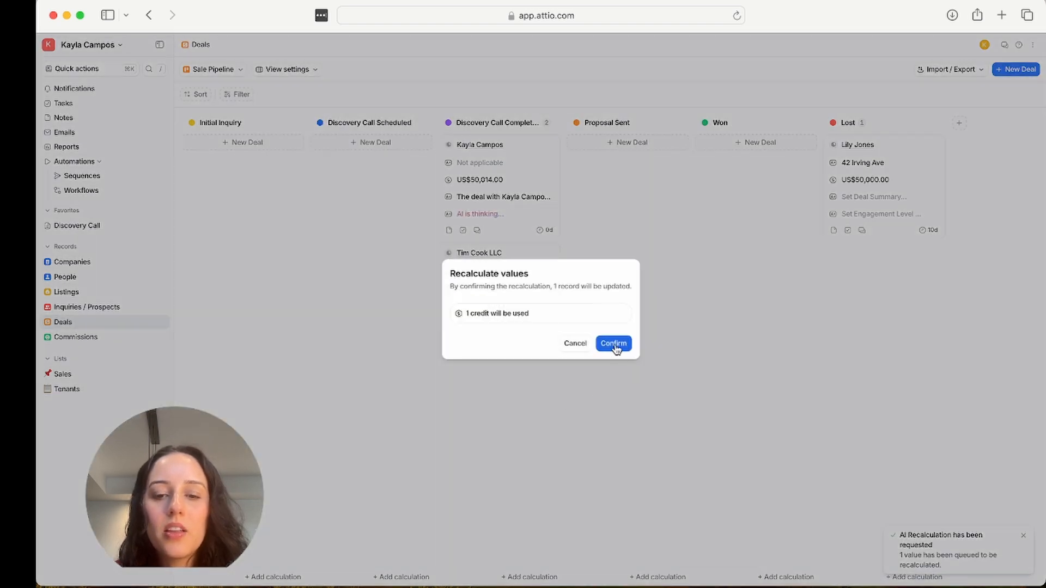
click(612, 342)
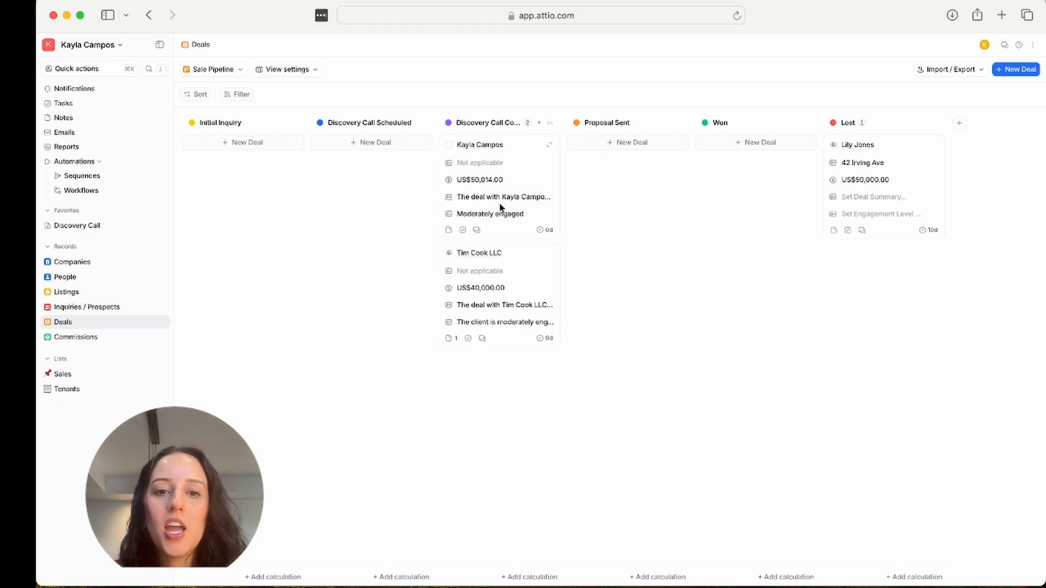
mouse_move(485, 160)
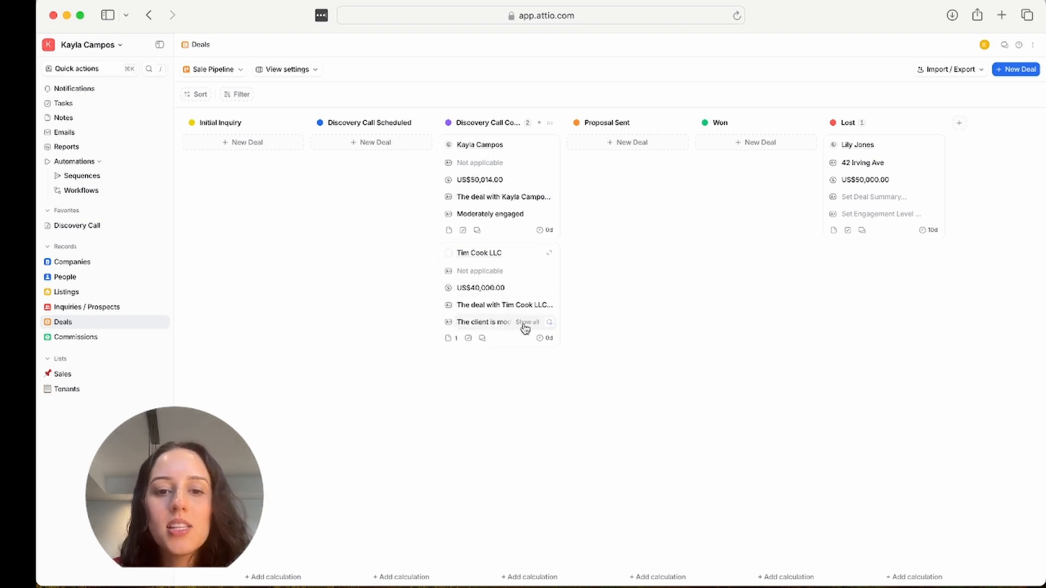
click(528, 322)
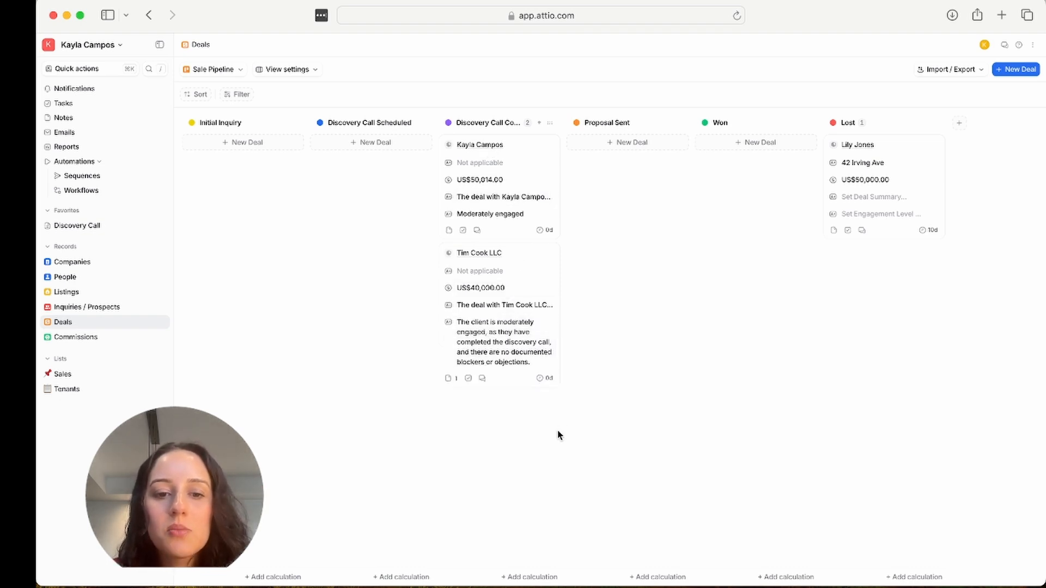